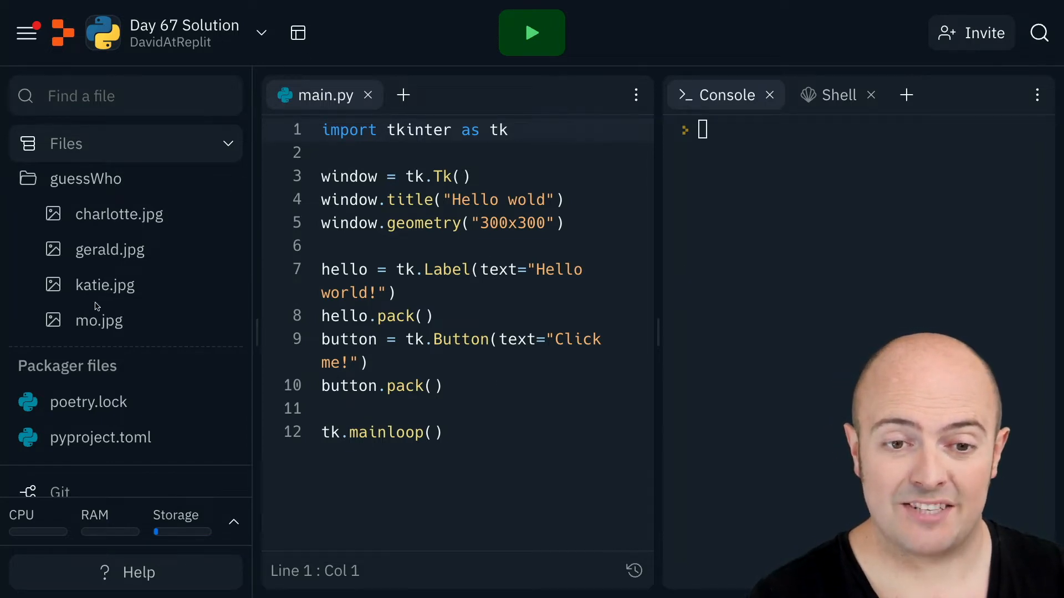
pyautogui.moveTo(123, 255)
pyautogui.write('2')
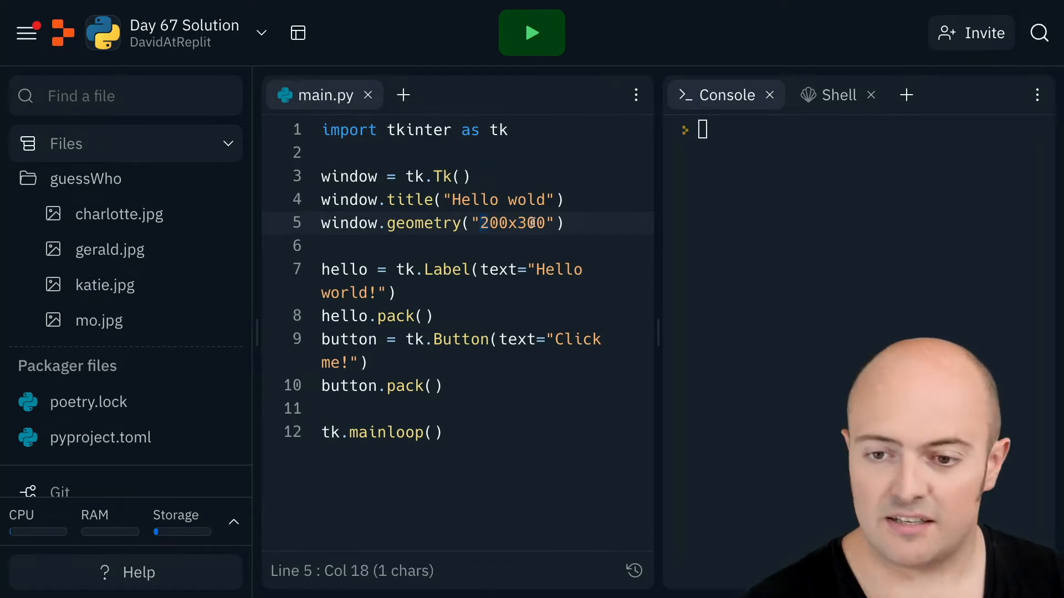
# - Set the window title to "Guess Who?" and the window size to 400x200
pyautogui.write('400x200')
pyautogui.click(442, 200)
pyautogui.write('Guess Who?')
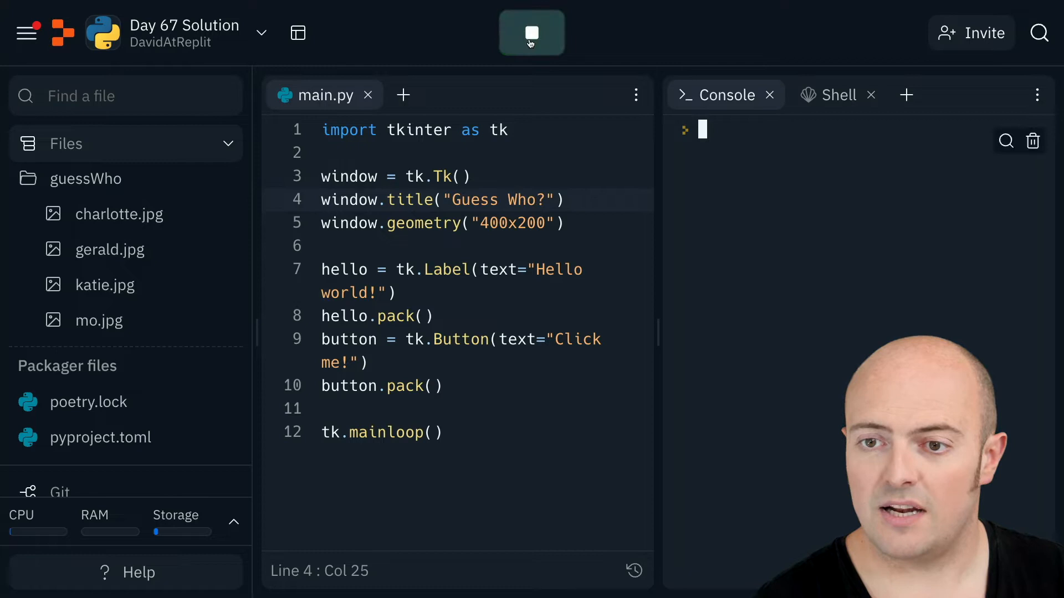
# - Run the app to show the Guess Who? window with the Hello world! label and Click me! button
pyautogui.click(532, 32)
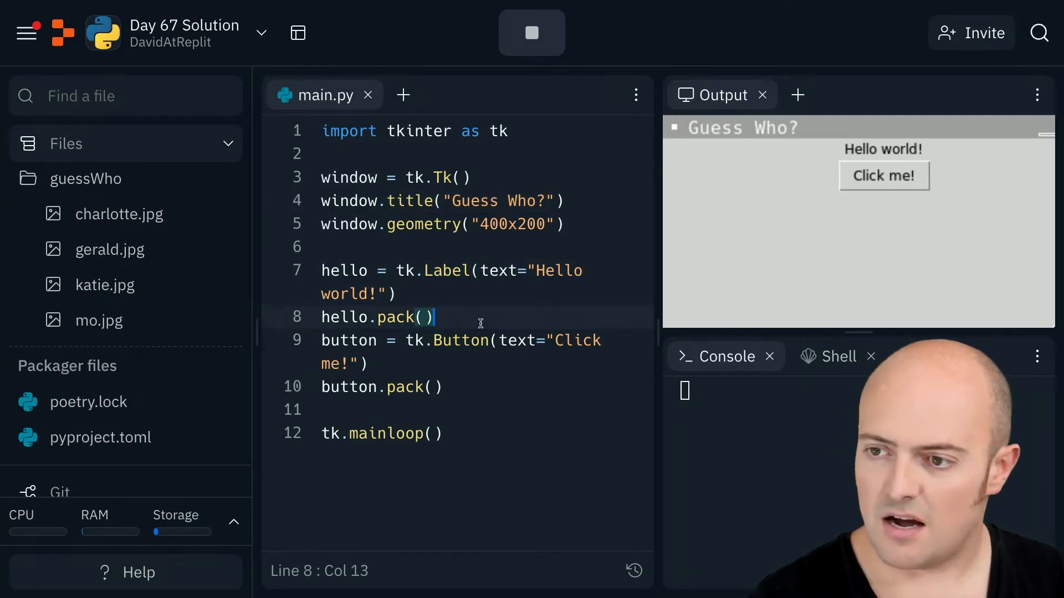
# - Make the label use the "Guess Who?" label variable and rename the button to Find
pyautogui.write('T')
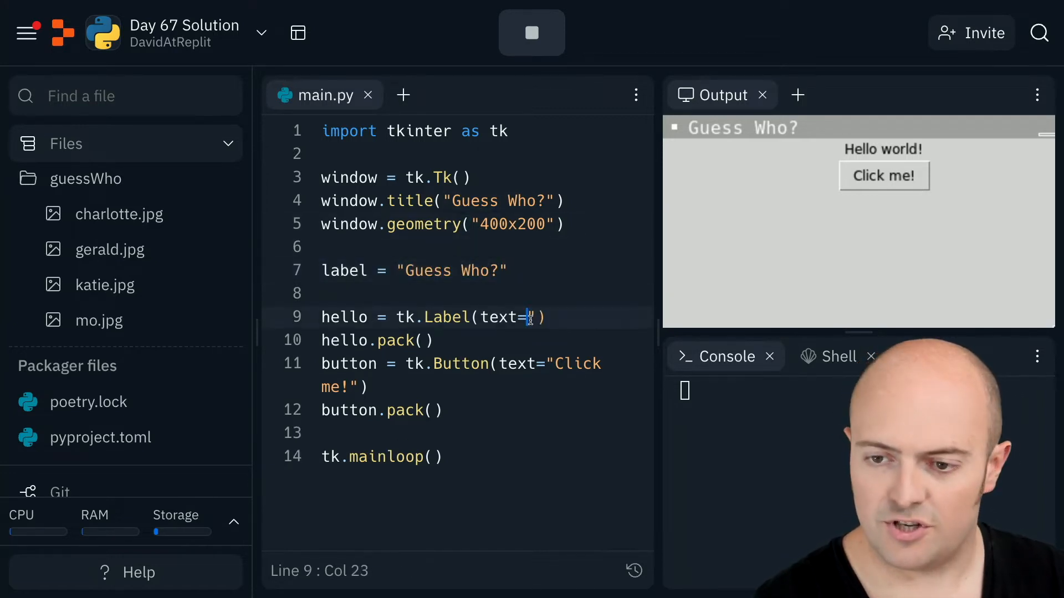
pyautogui.write('label')
pyautogui.click(487, 376)
pyautogui.write('Find')
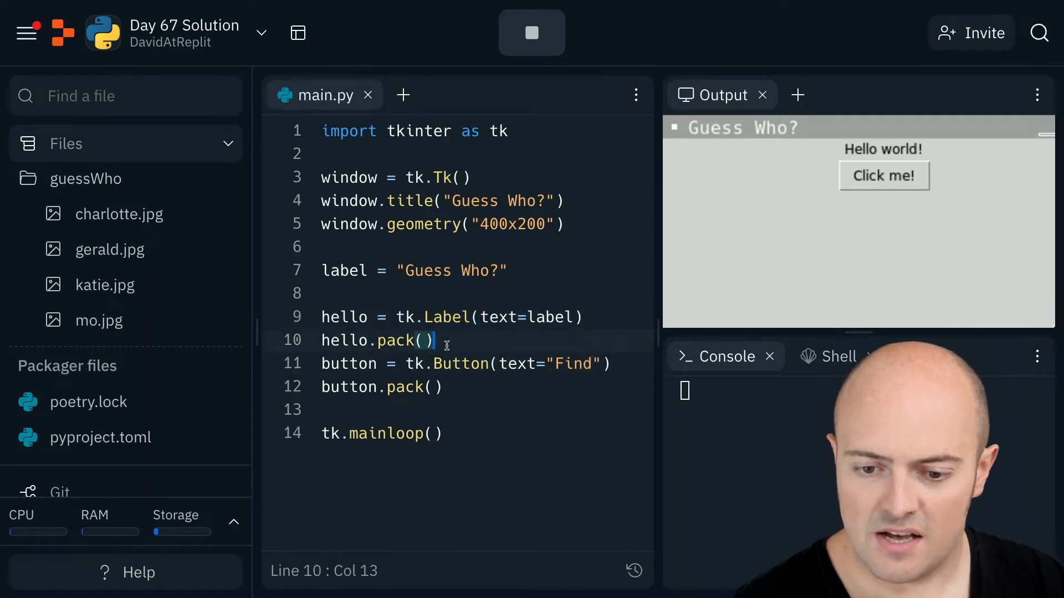
pyautogui.press('Enter')
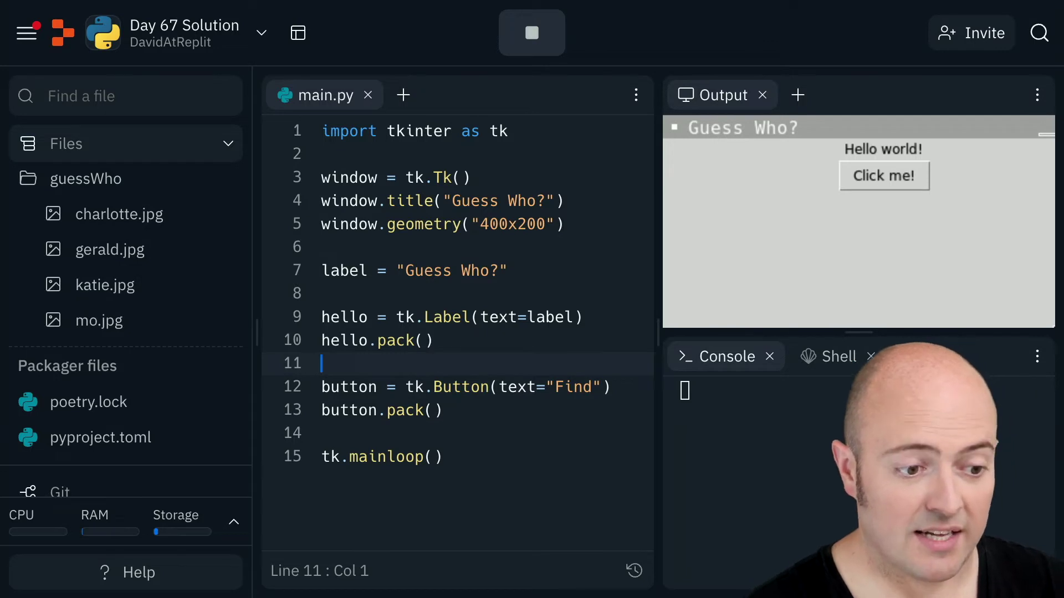
# - Add a packed text box with tk.Text(window, height=1, width=30)
pyautogui.write('te')
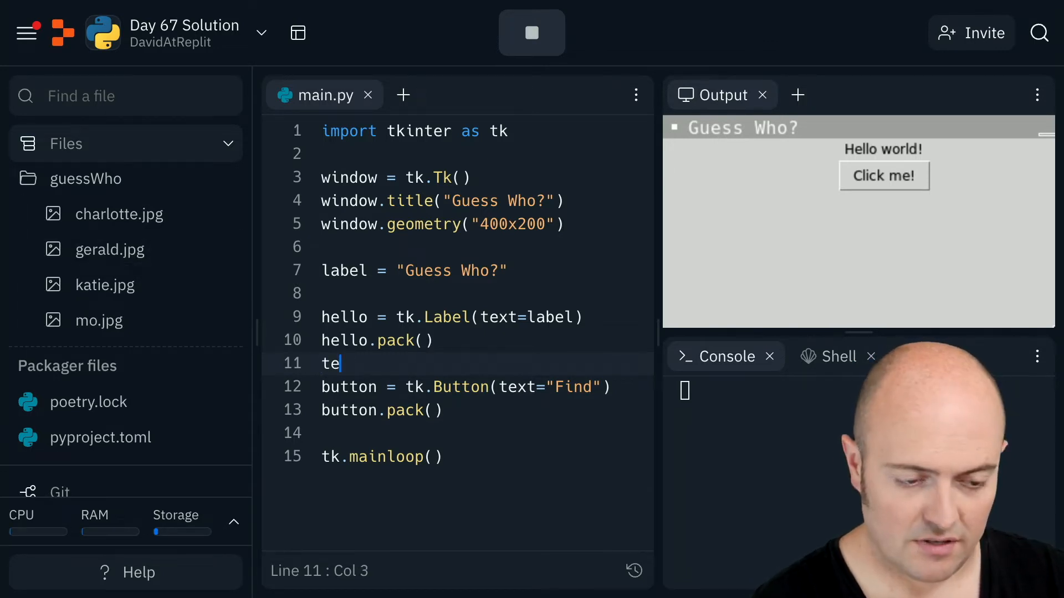
pyautogui.write('xt =')
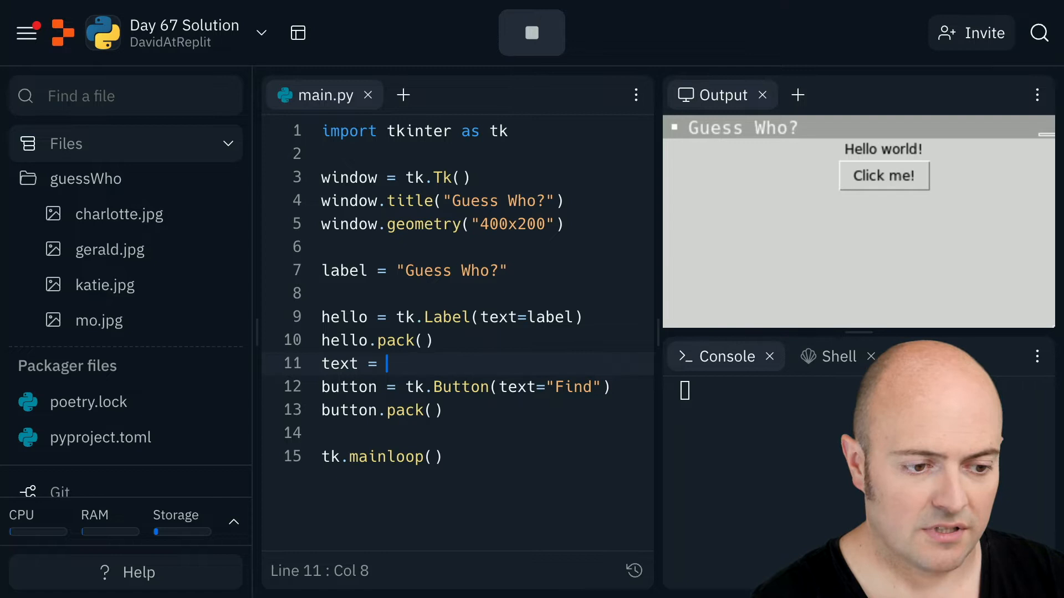
pyautogui.write('tk.Tes')
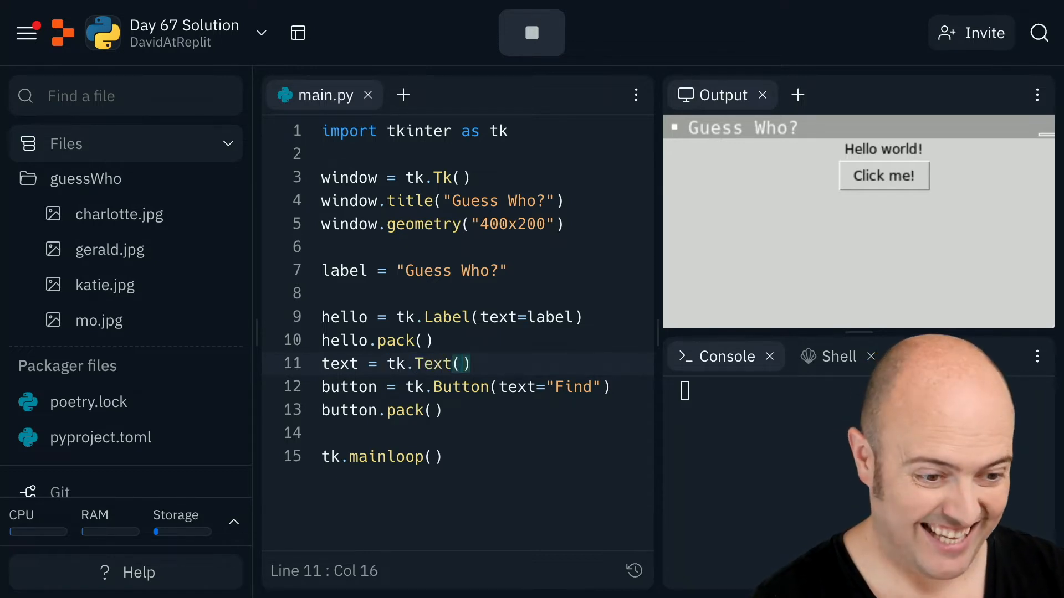
pyautogui.write('text=')
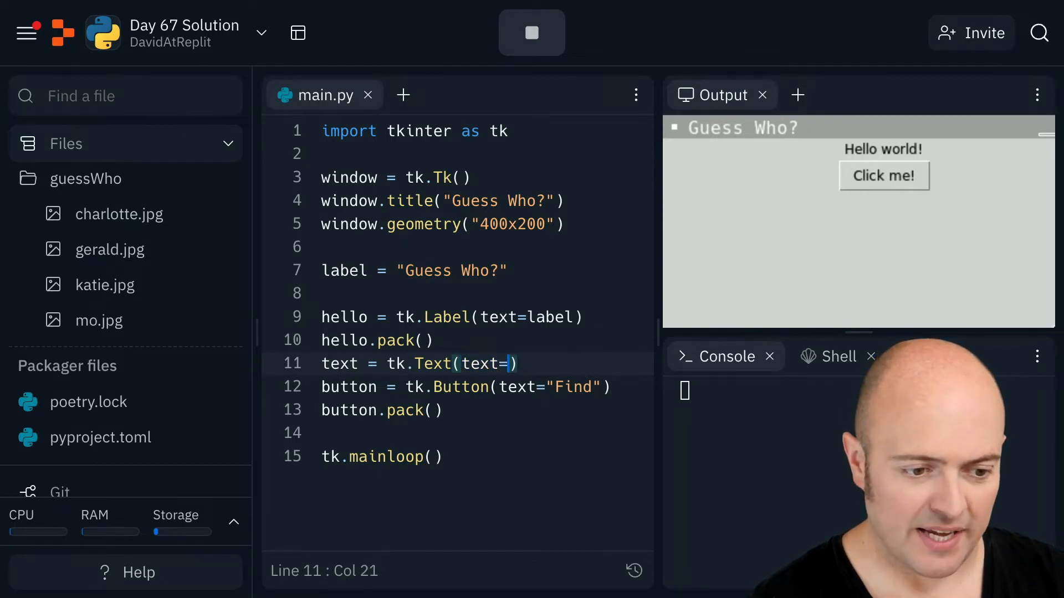
pyautogui.press('Backspace')
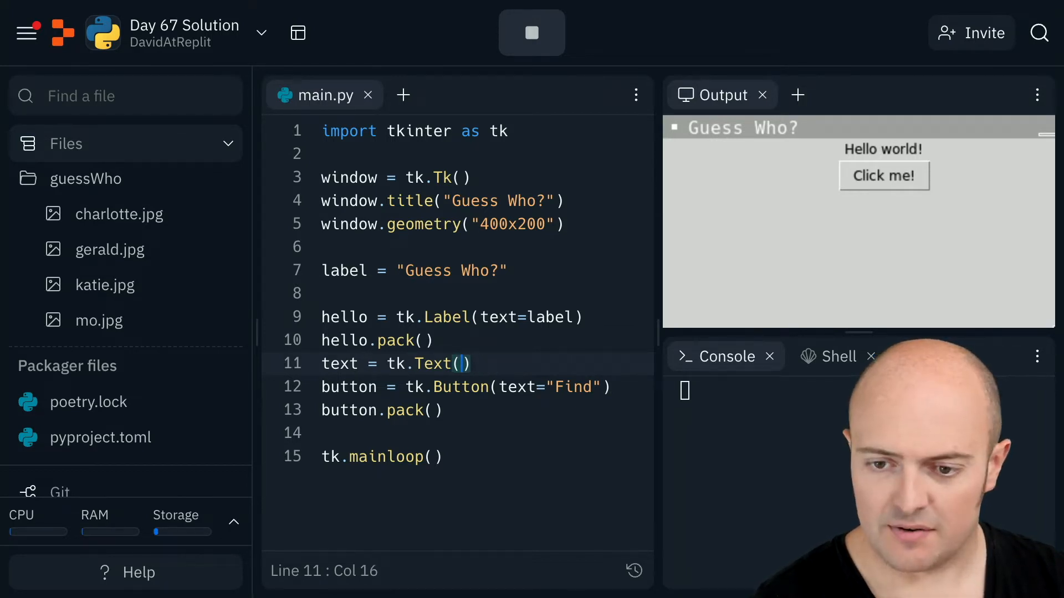
pyautogui.write('window,')
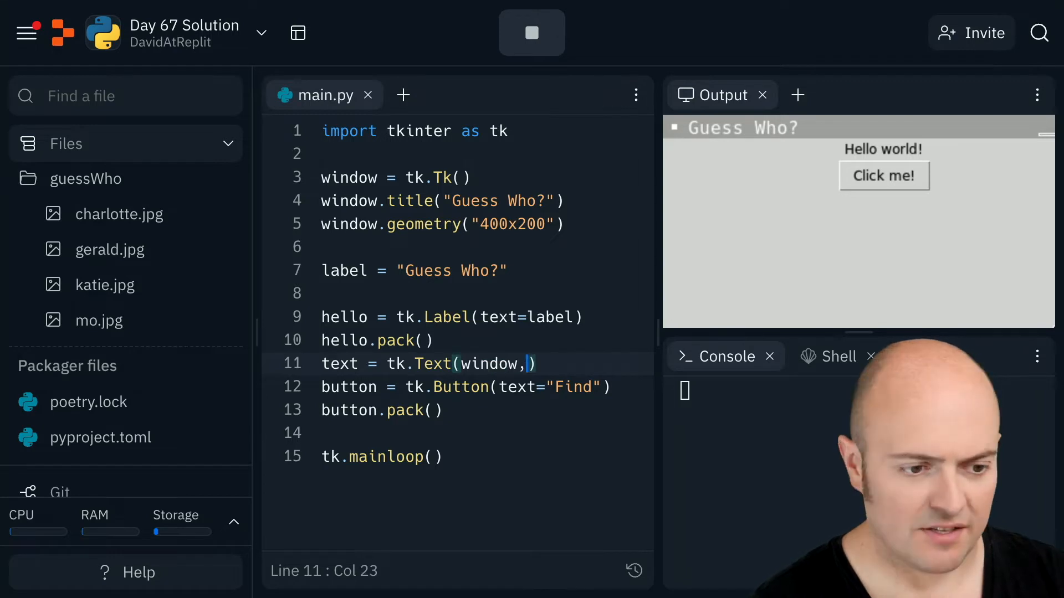
pyautogui.write('height=1,')
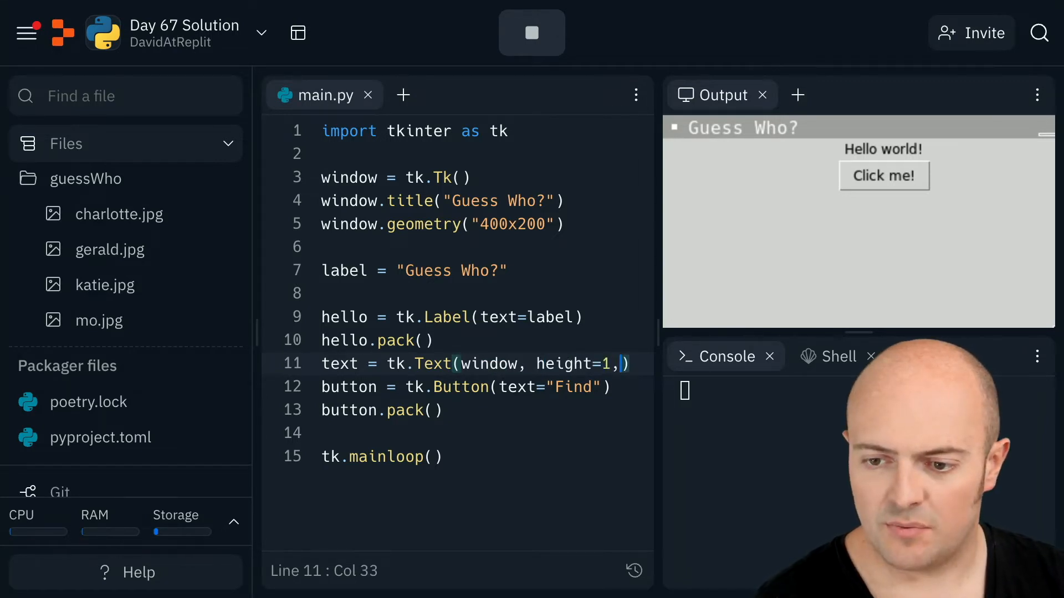
pyautogui.write('width=30')
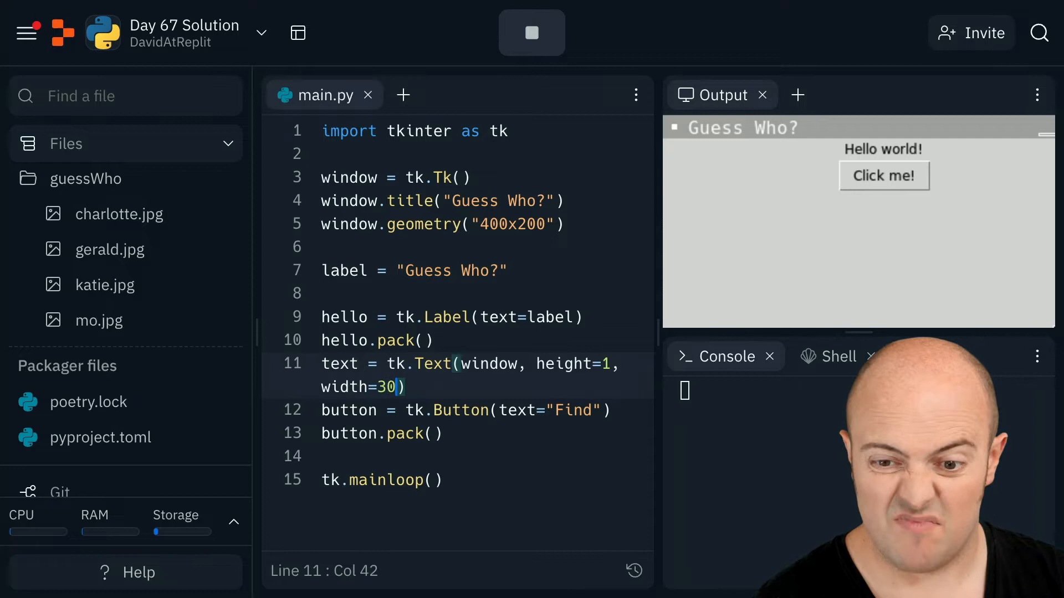
pyautogui.write('text.pack')
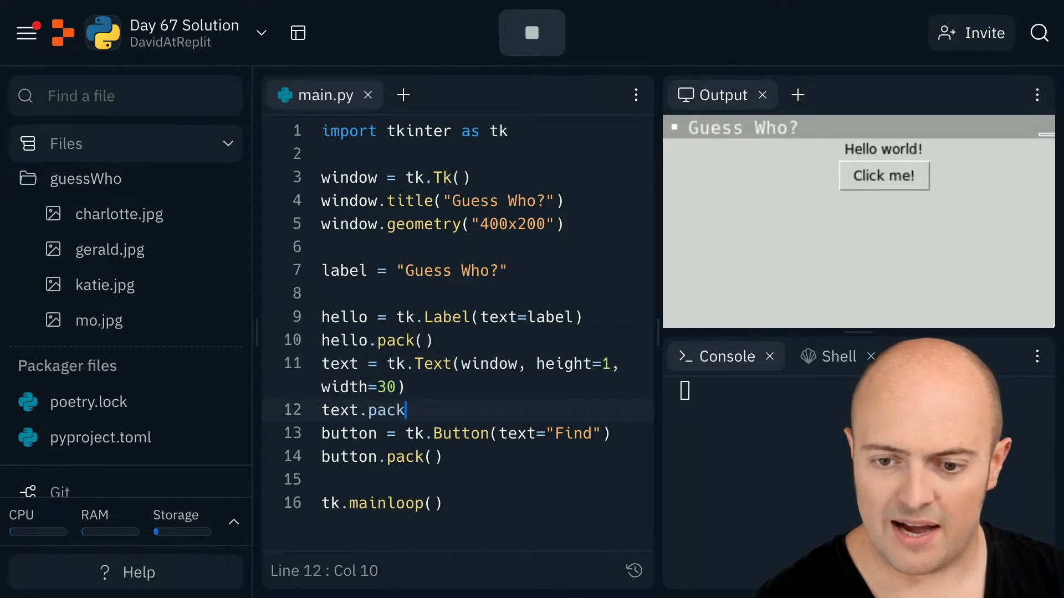
pyautogui.press('Backspace')
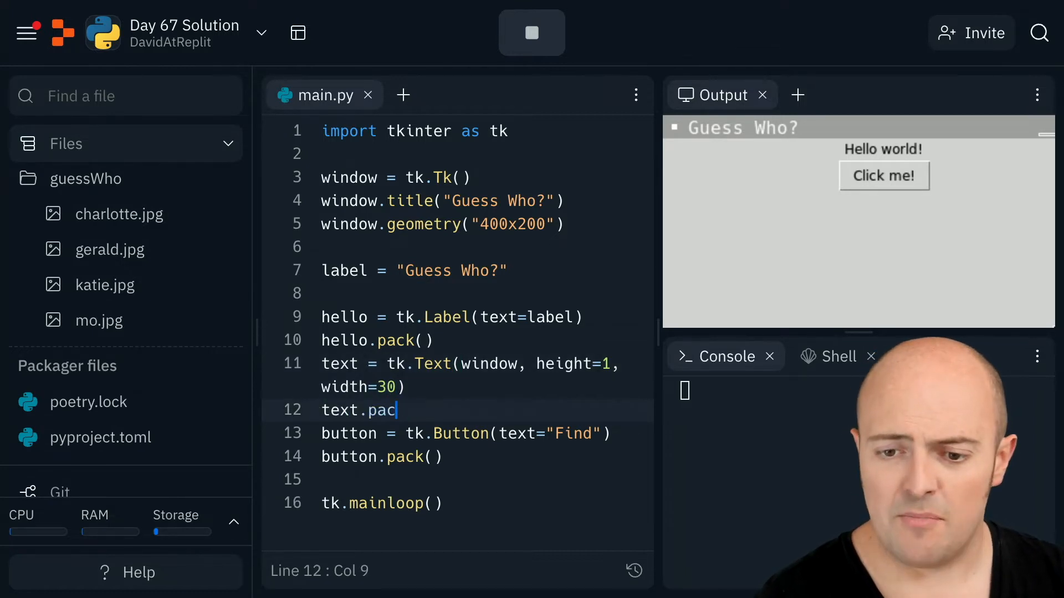
pyautogui.write('k()')
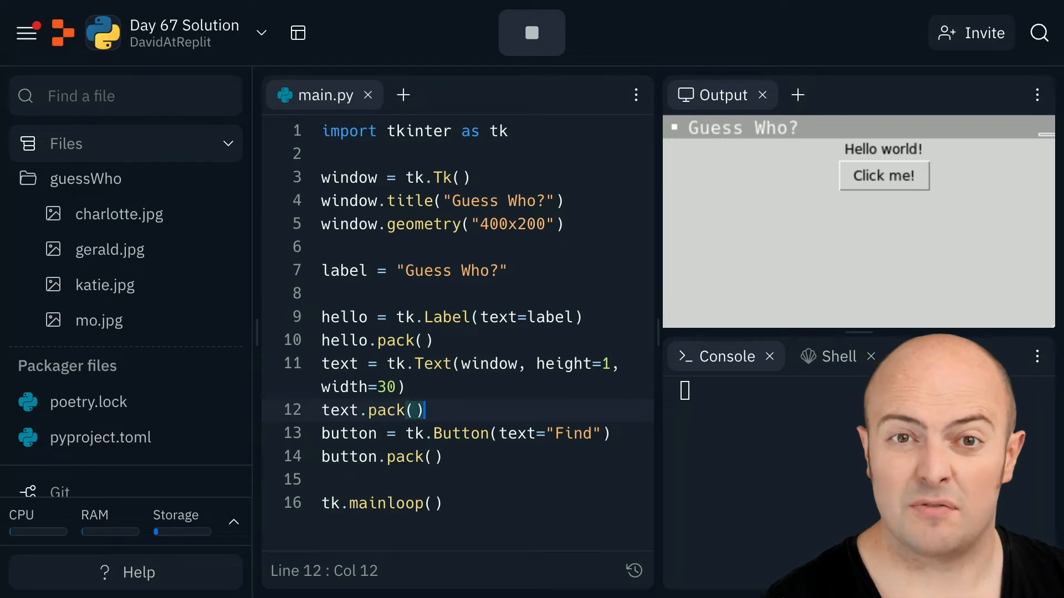
# - Stop and rerun the app to show the heading, empty text box and Find button
pyautogui.click(532, 32)
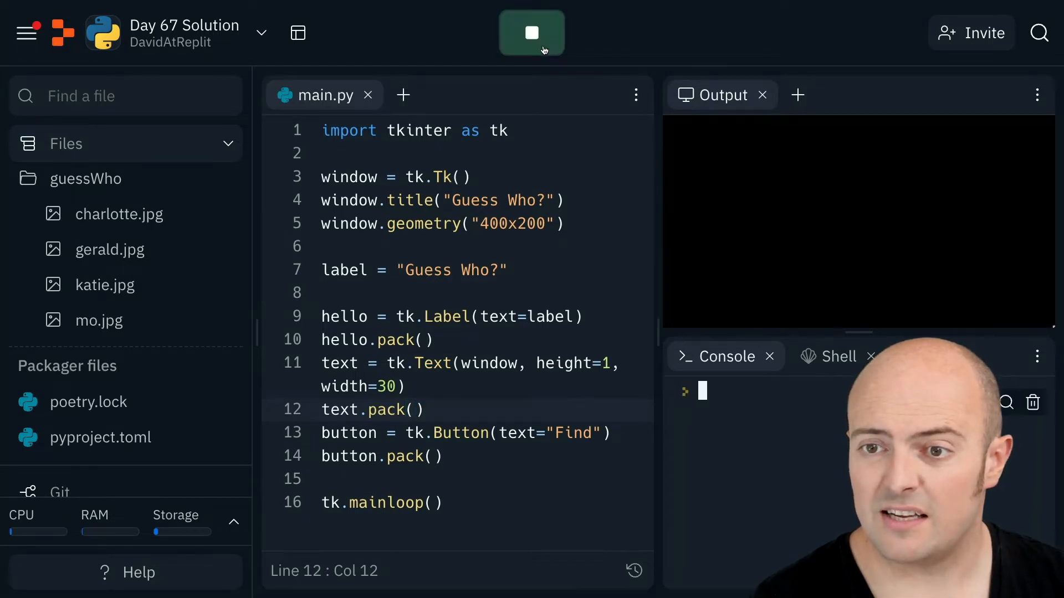
pyautogui.click(531, 32)
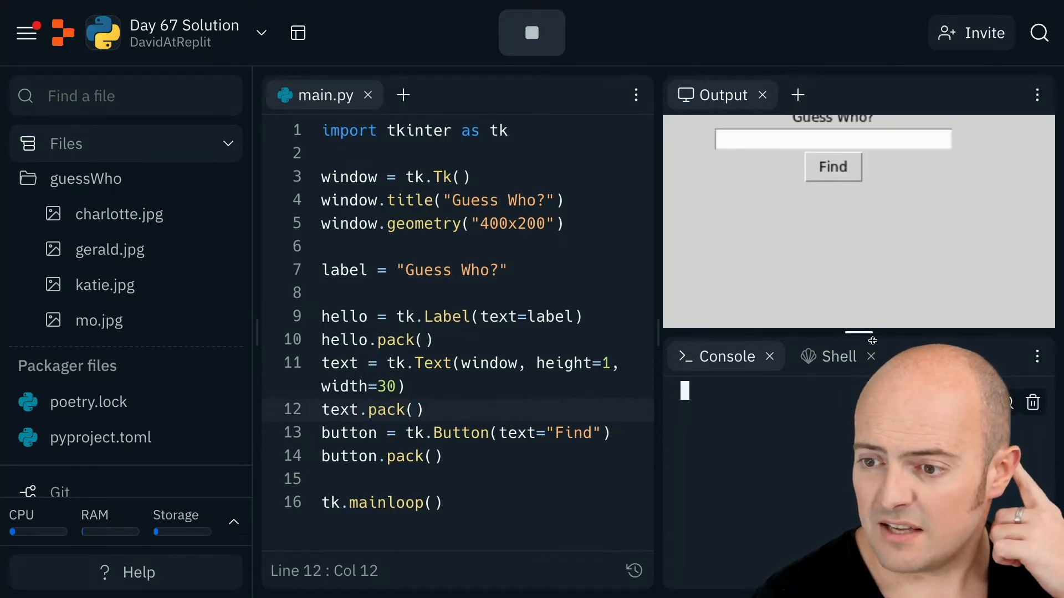
pyautogui.click(532, 32)
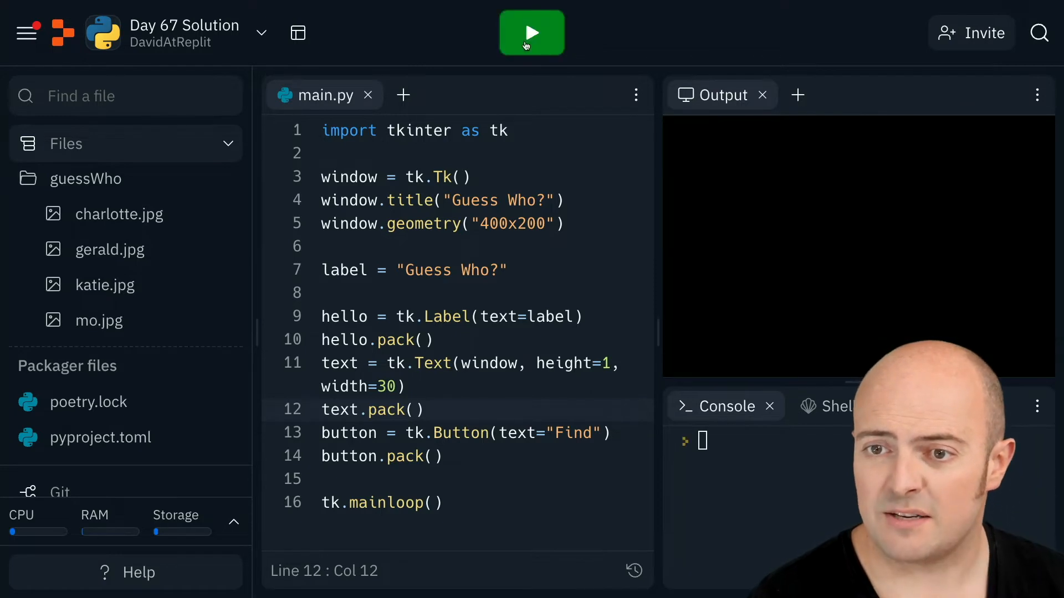
pyautogui.click(532, 32)
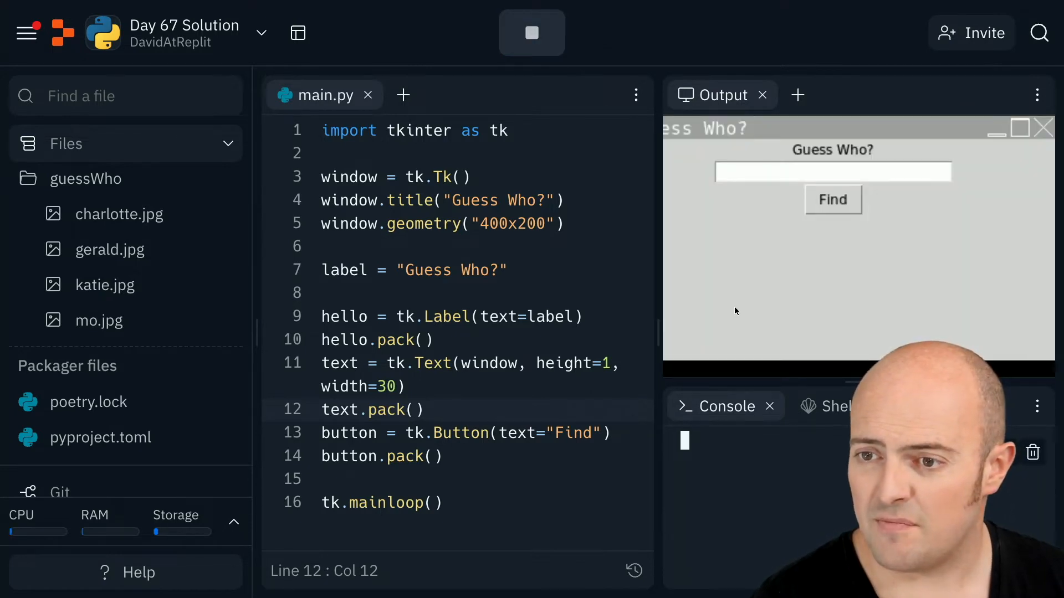
pyautogui.click(532, 32)
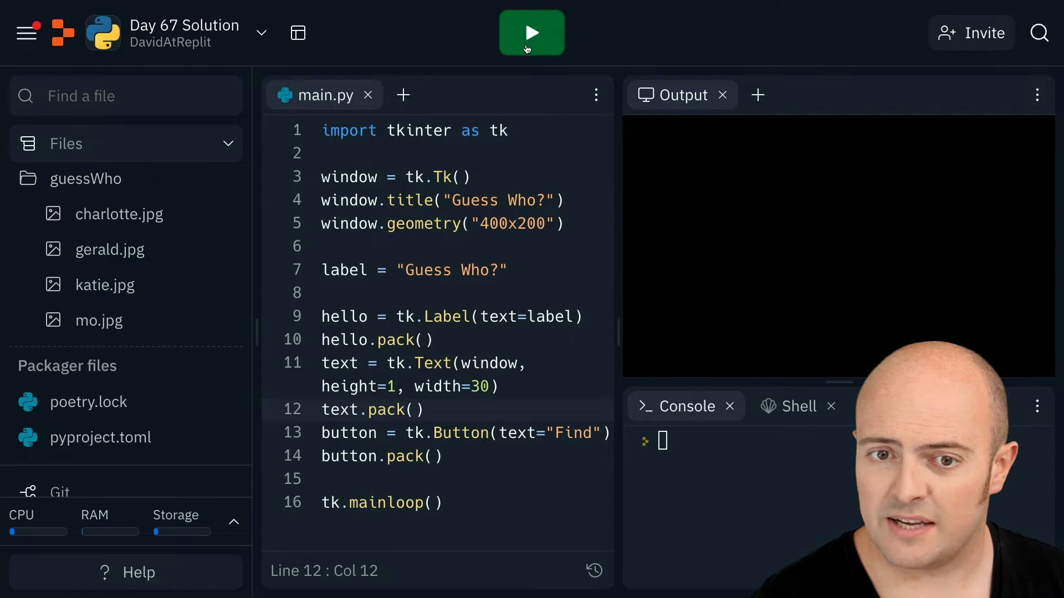
pyautogui.click(532, 32)
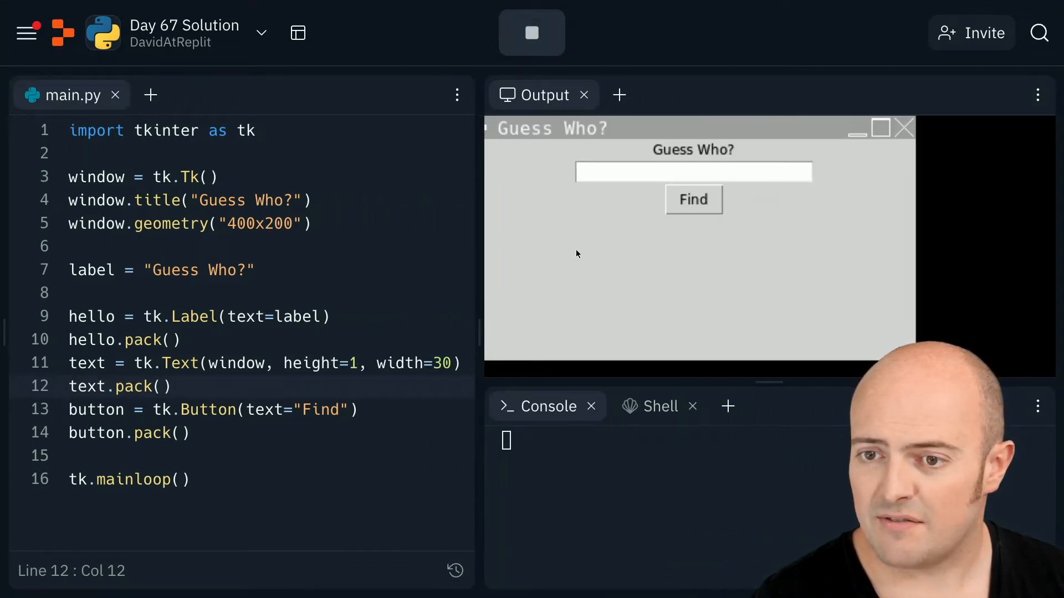
pyautogui.click(693, 172)
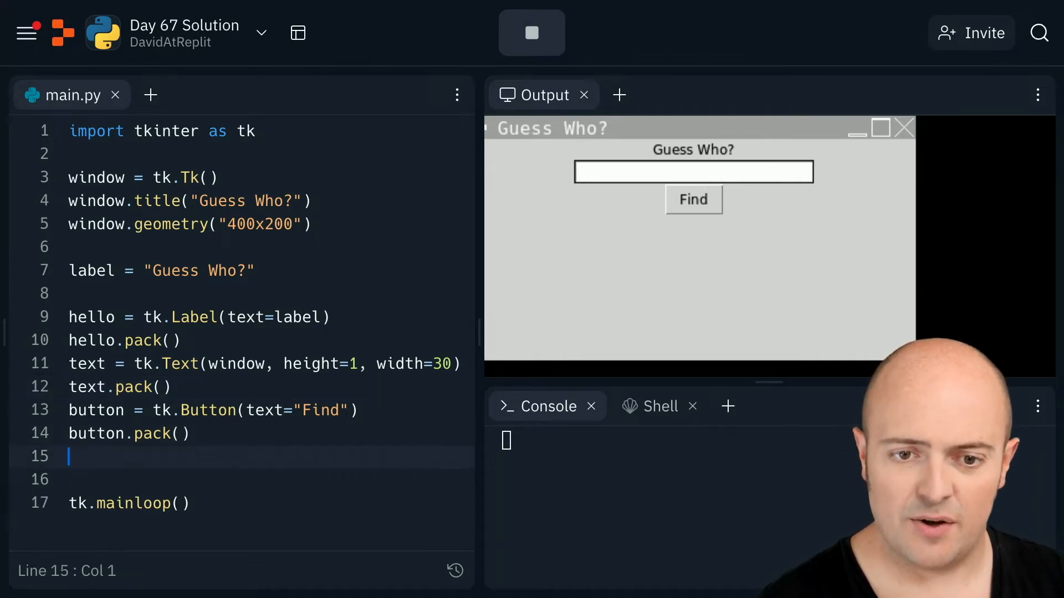
# - Add canvas = tk.Canvas(window, width=400, height=180) below the Find button
pyautogui.write('canvas')
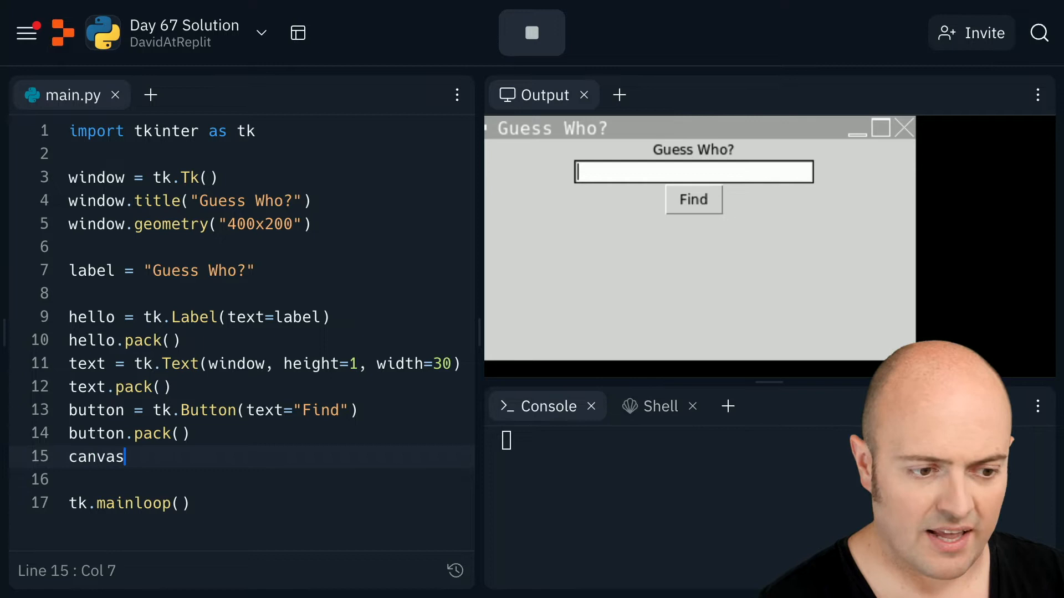
pyautogui.write('= tk')
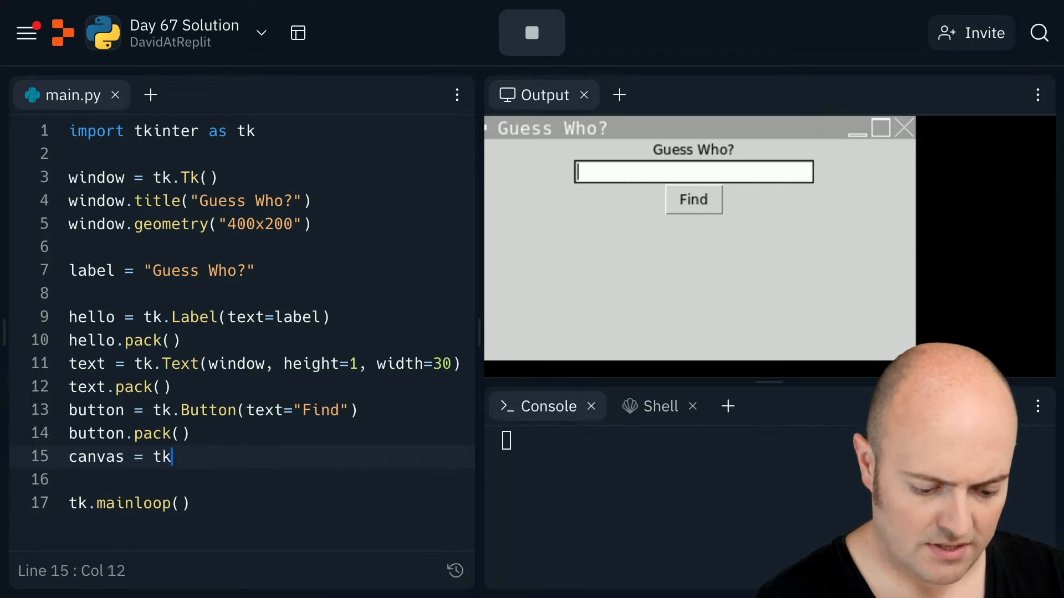
pyautogui.write('.Canvas()')
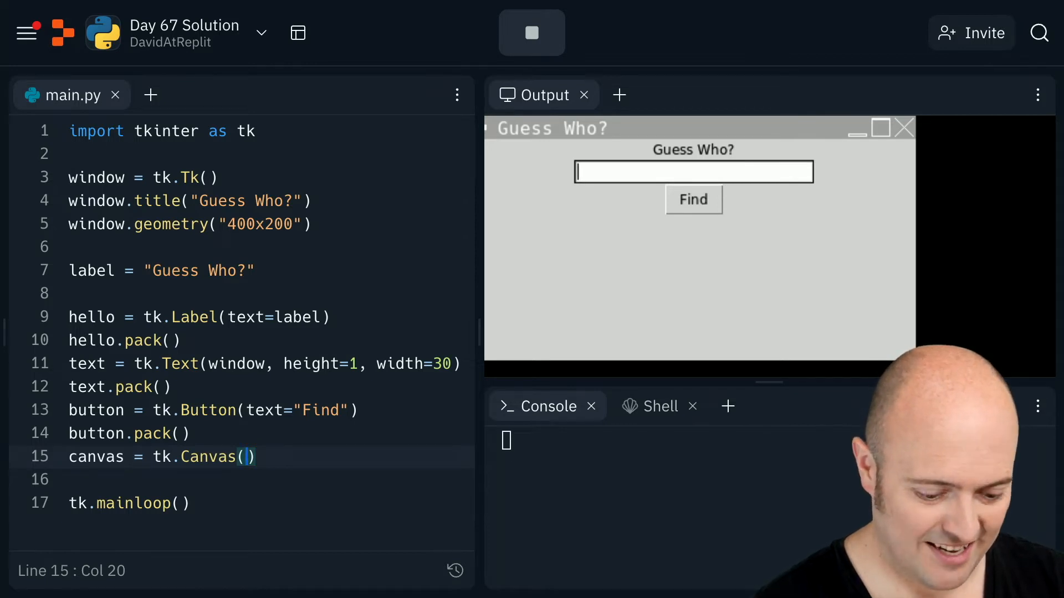
pyautogui.write('window,')
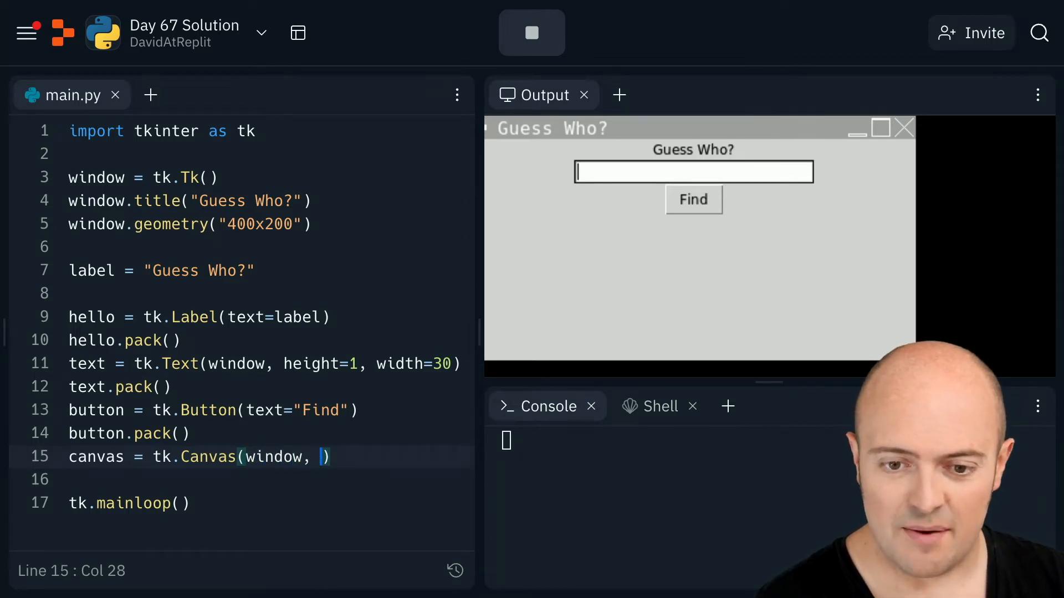
pyautogui.write('with')
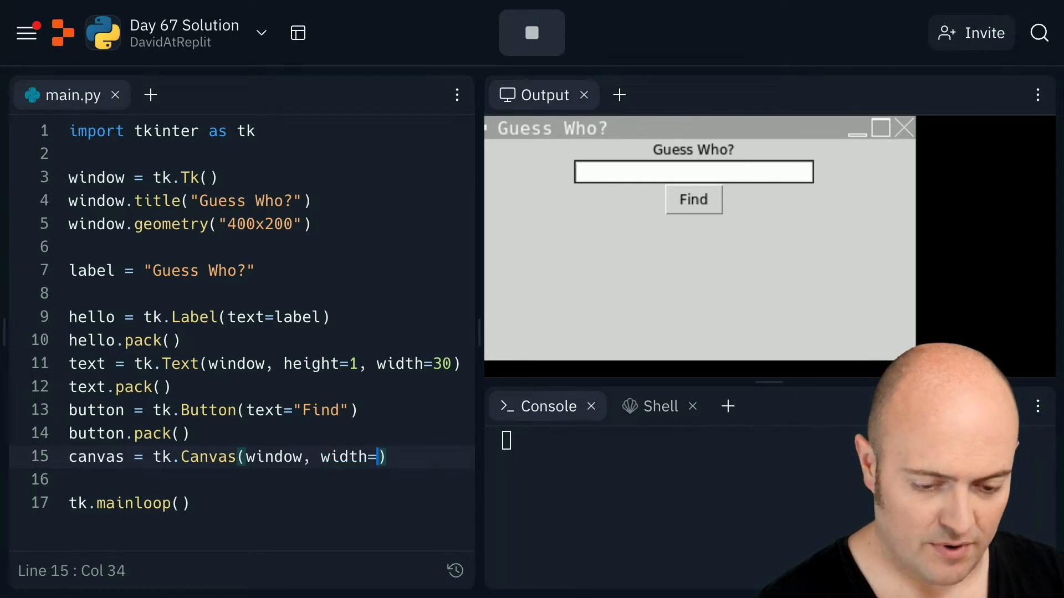
pyautogui.write('400, he')
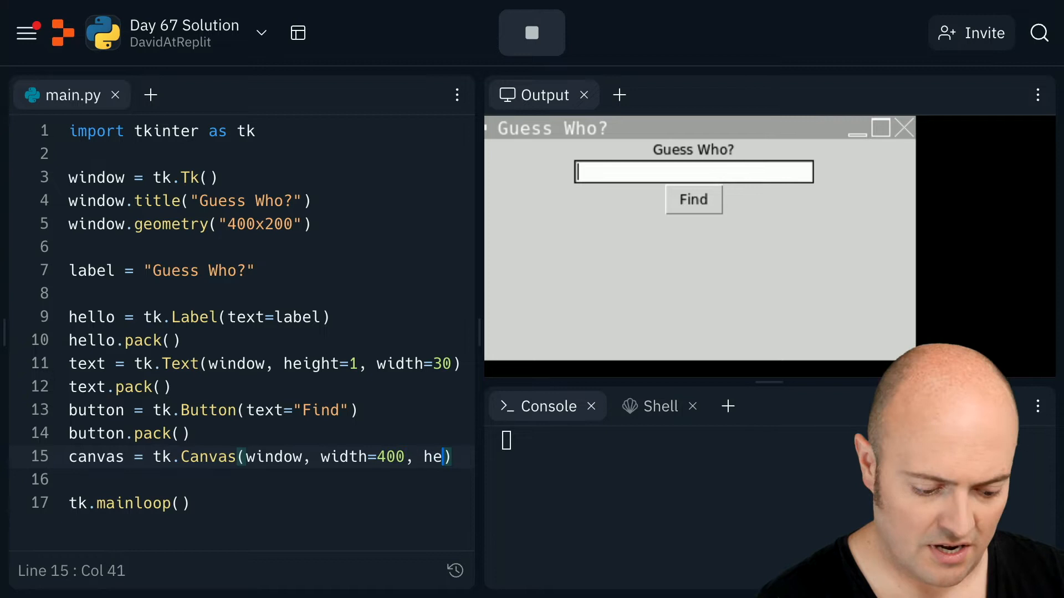
pyautogui.write('ight=')
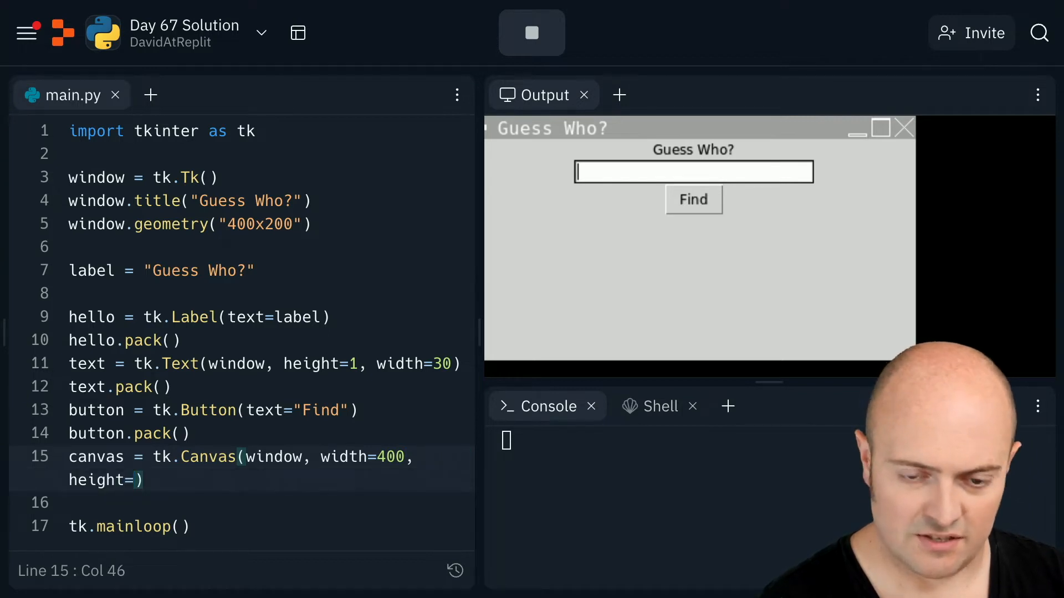
pyautogui.write('180')
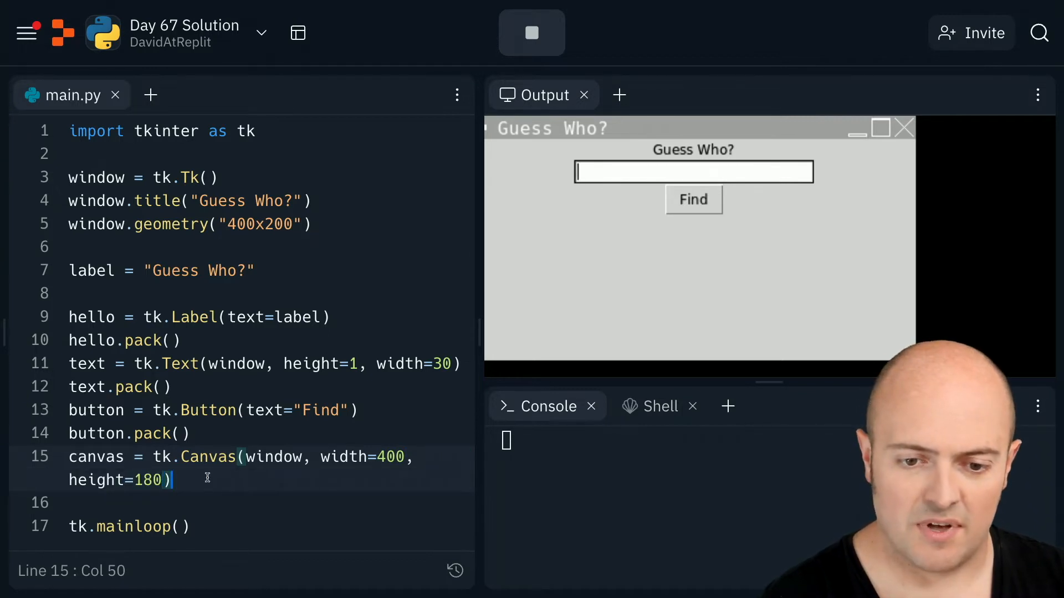
# - Pack the canvas and restart the app
pyautogui.write('canvas.pac')
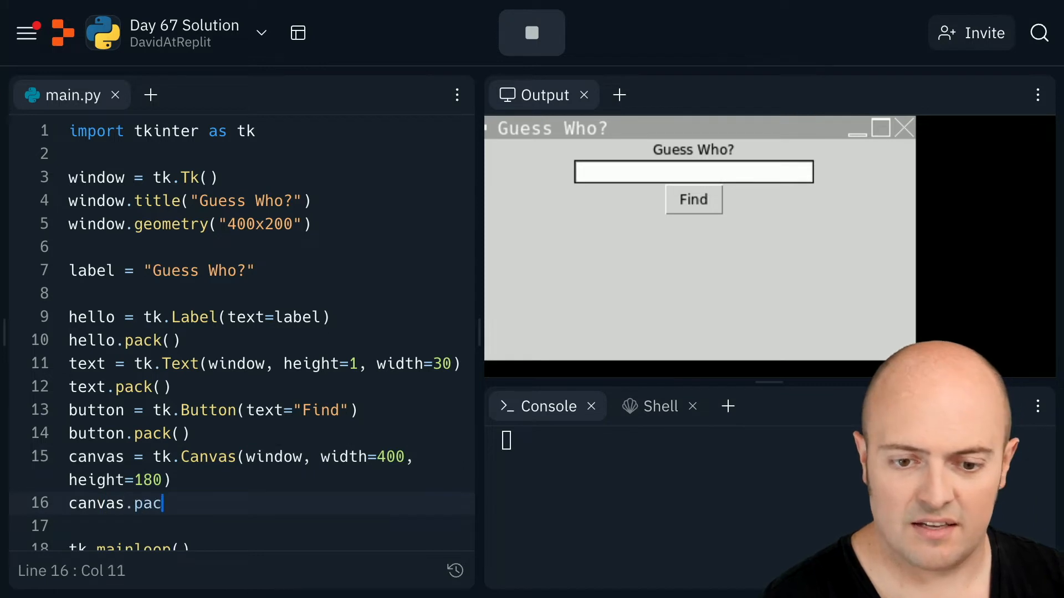
pyautogui.click(532, 32)
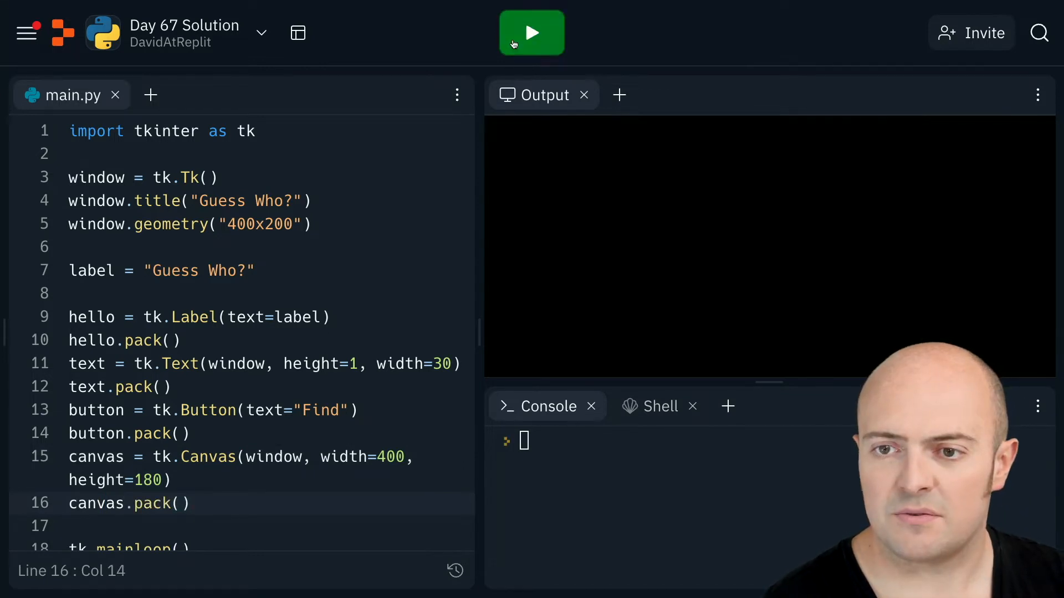
pyautogui.click(532, 32)
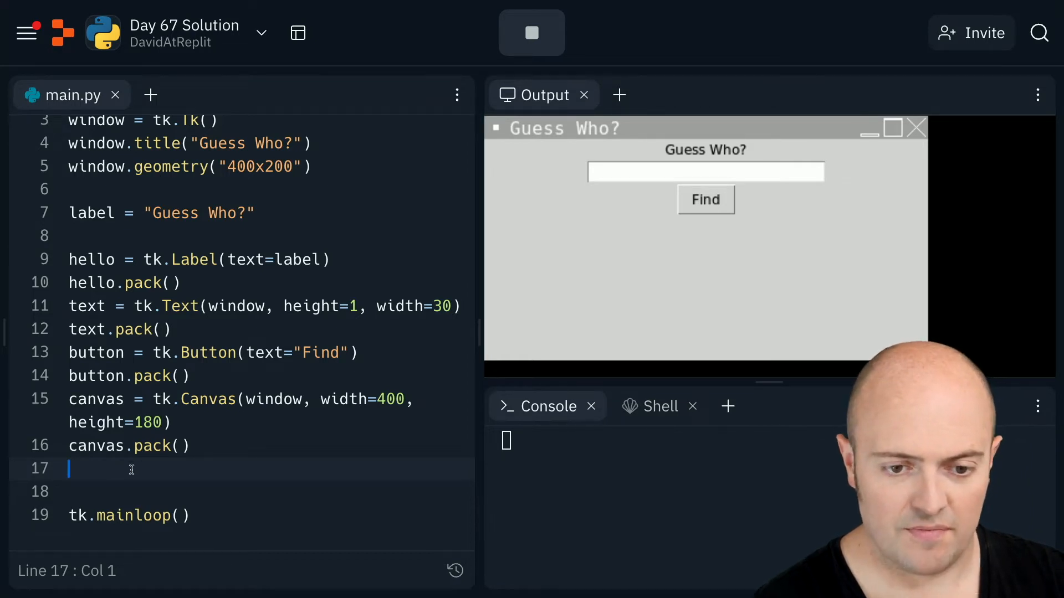
# - Add tk.PhotoImage lines for charlotte, gerald, katie and mo from guessWho/*.jpg, then run
pyautogui.write('char1')
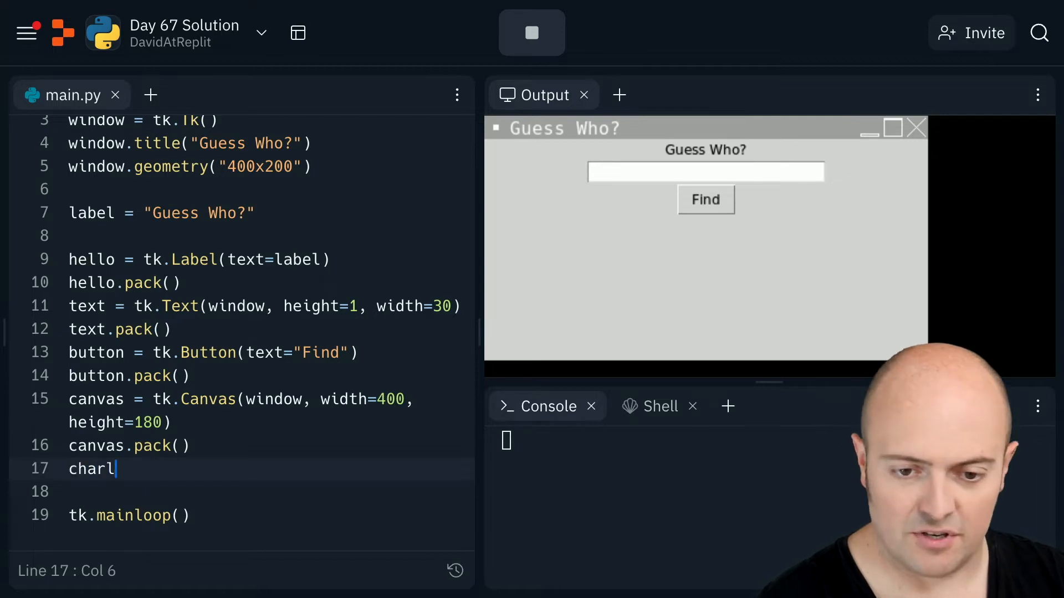
pyautogui.write('otte =')
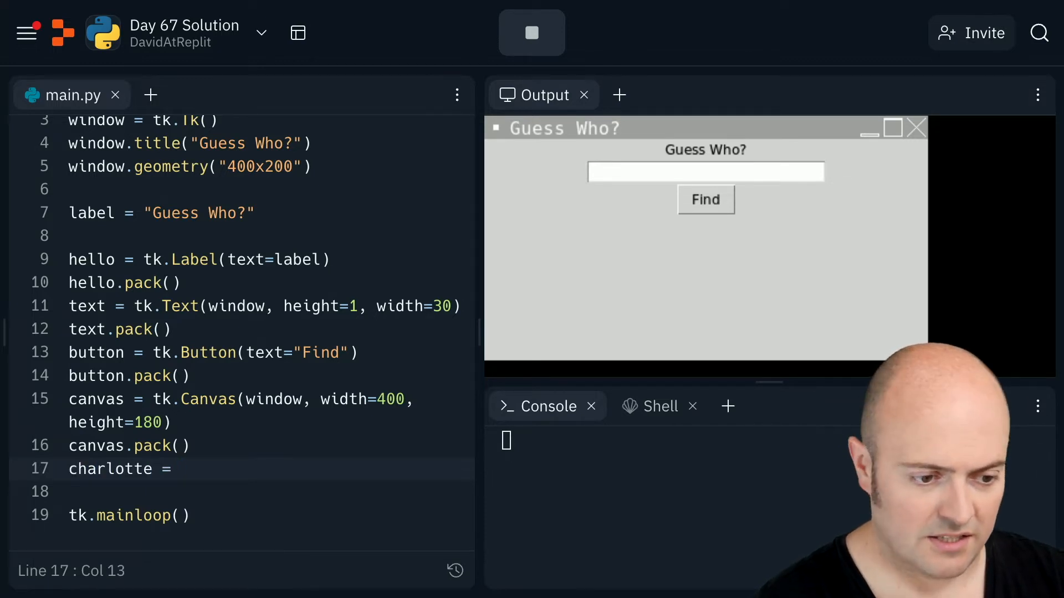
pyautogui.write('tk.Phot')
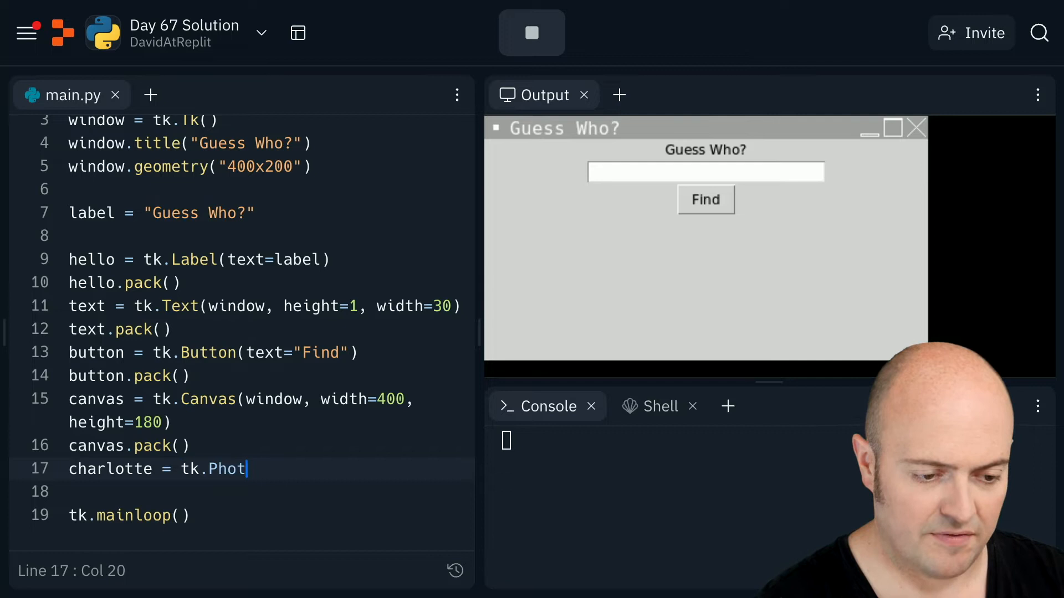
pyautogui.write('oImage(file=')
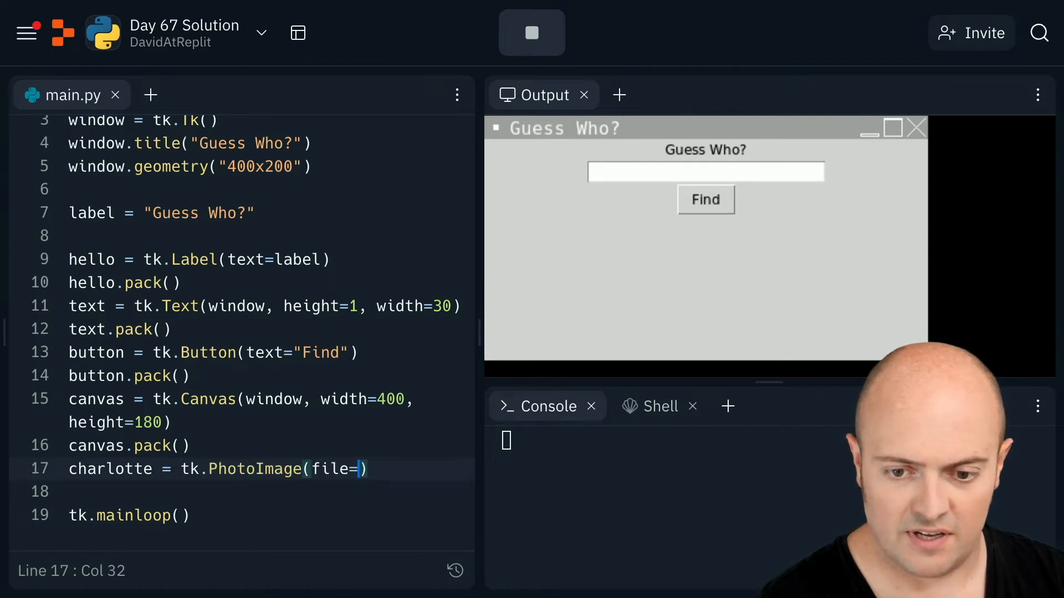
pyautogui.write('""')
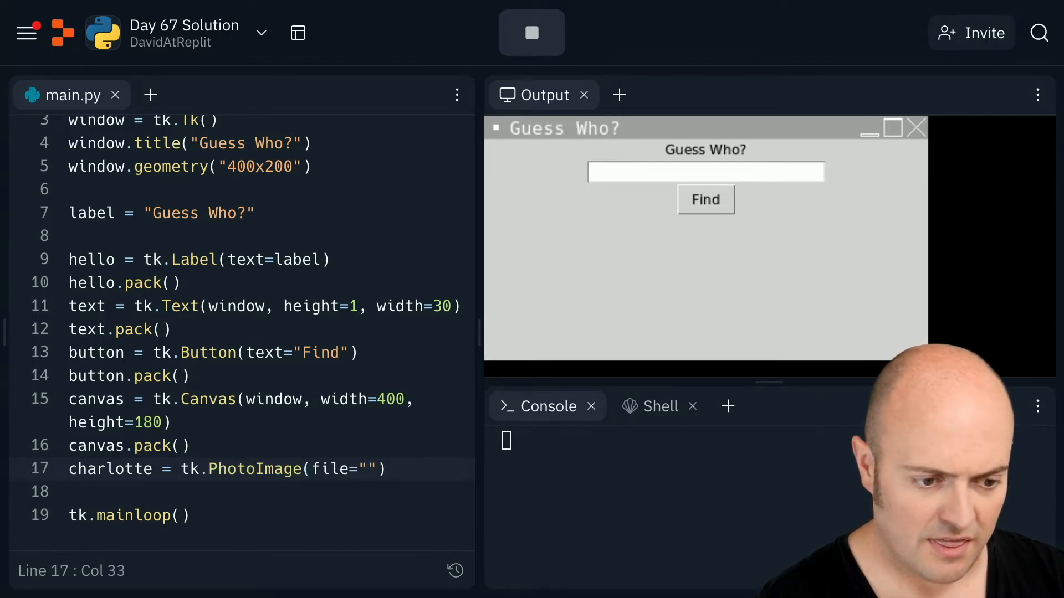
pyautogui.write('guessW')
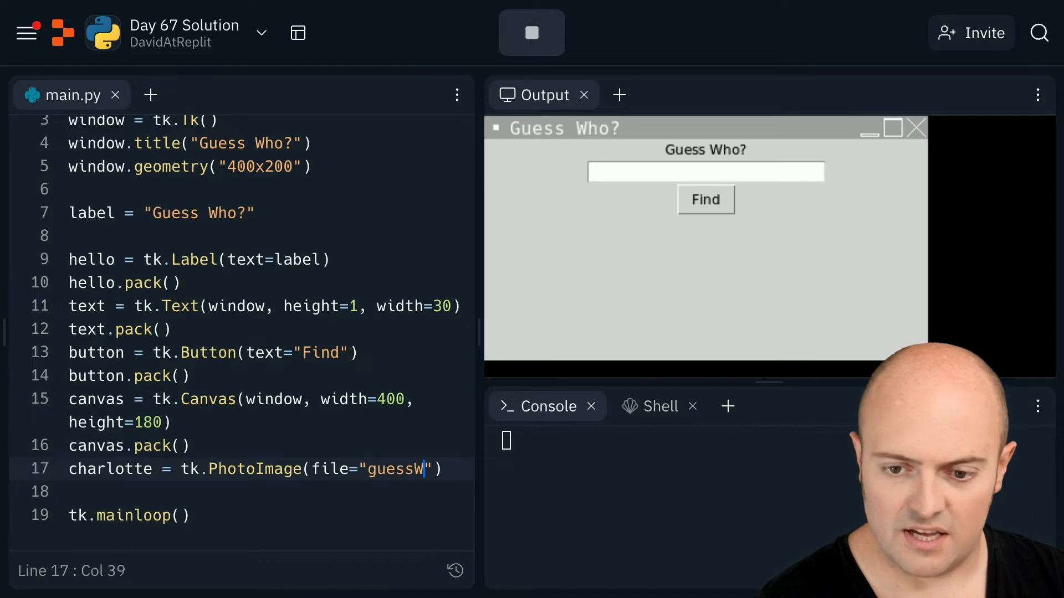
pyautogui.write('ho/charlot')
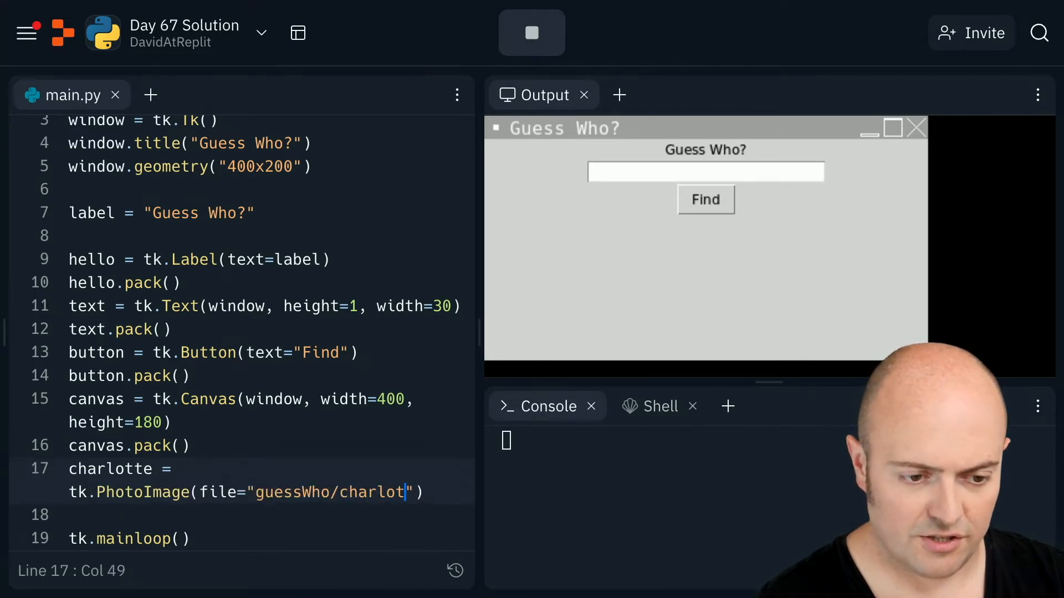
pyautogui.write('te.jpog')
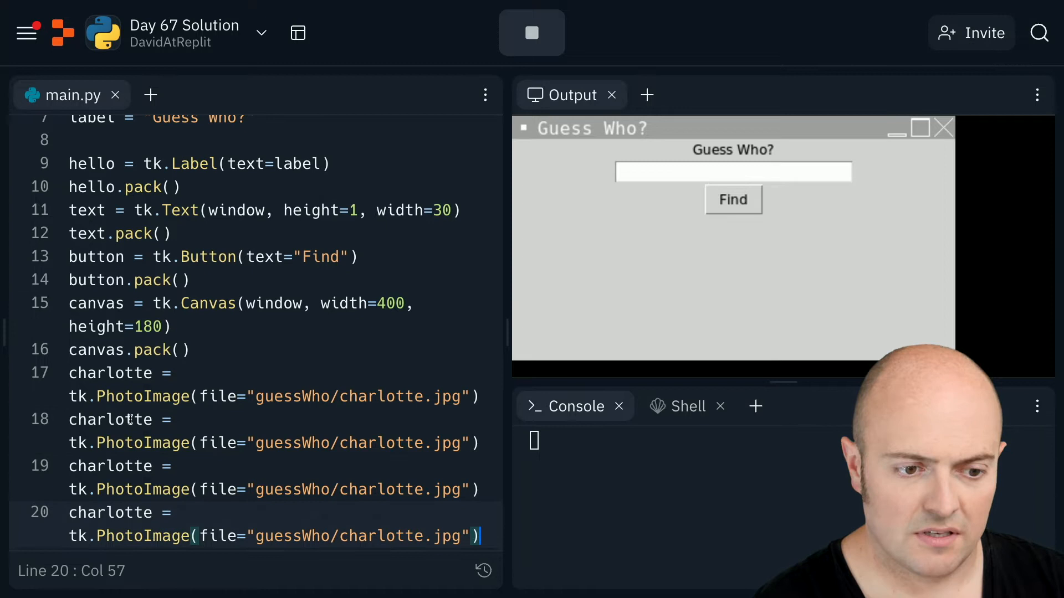
pyautogui.write('gerakd')
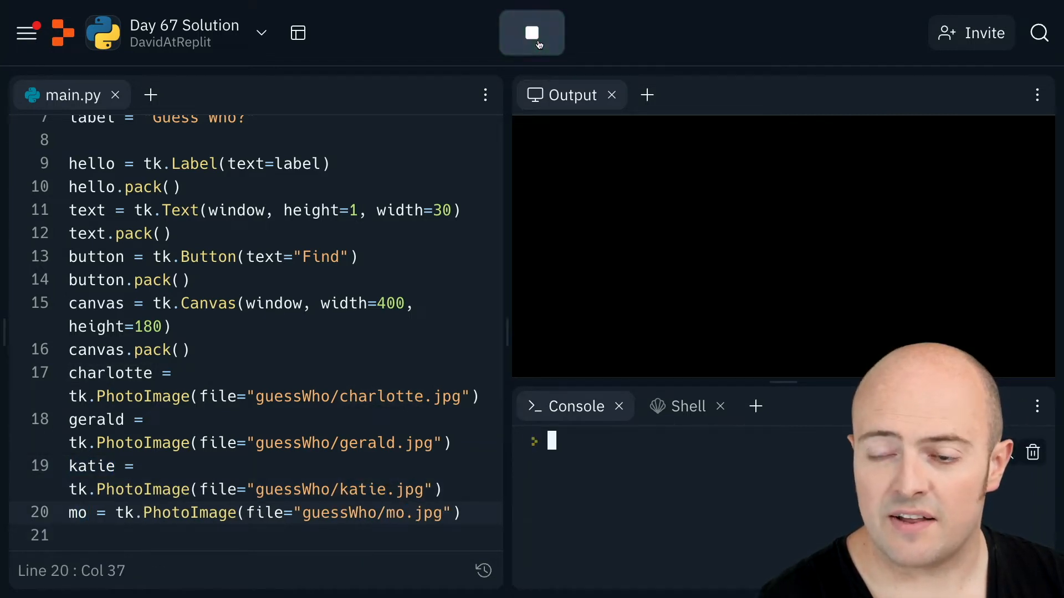
pyautogui.click(532, 32)
pyautogui.write('p')
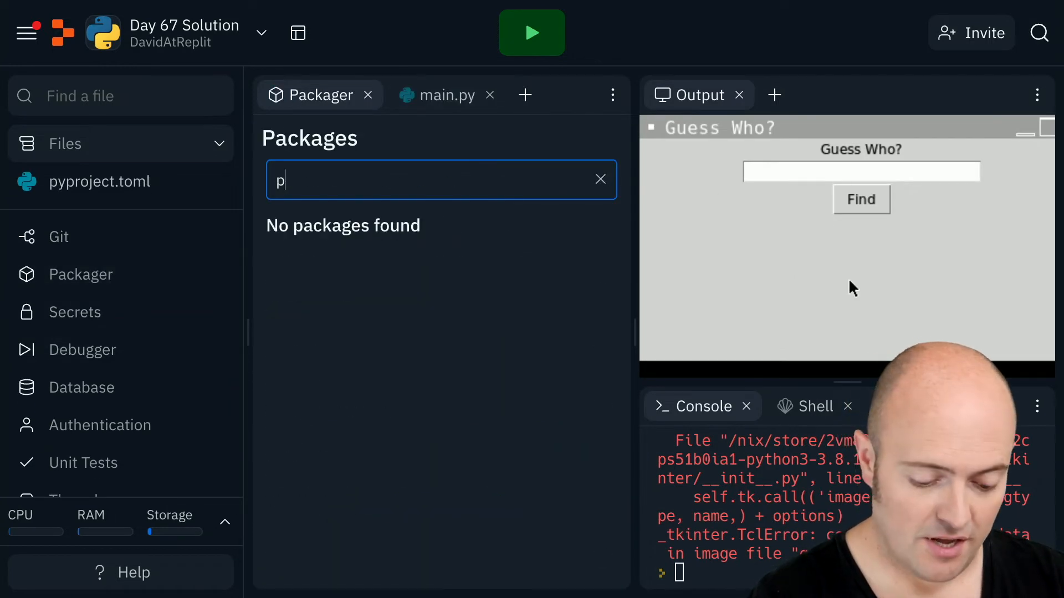
# - Search pillow-pil, add the Pillow-PIL package and return to a wider editor
pyautogui.write('illow-pil')
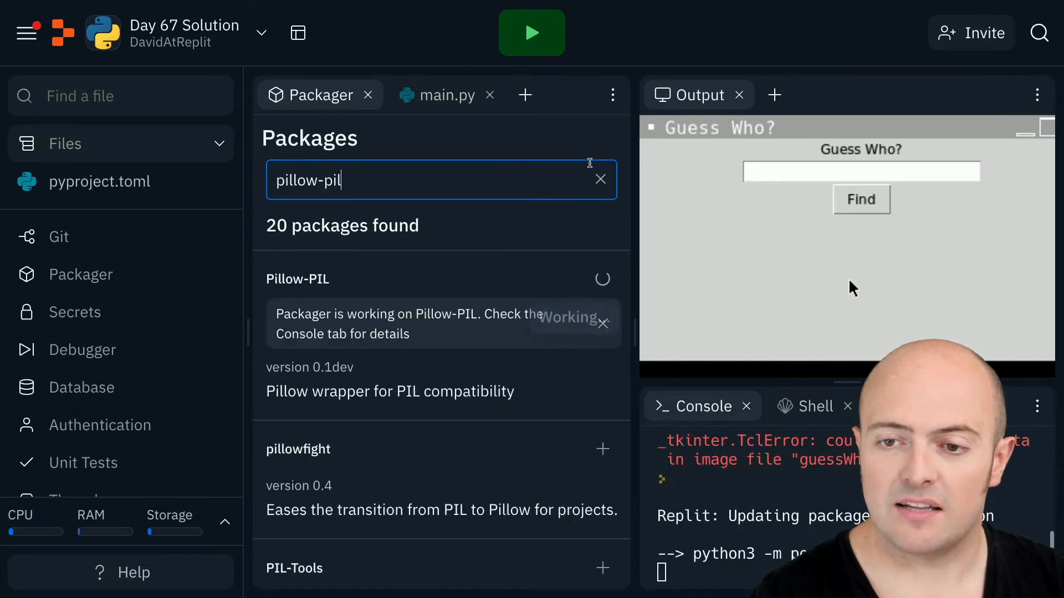
pyautogui.click(368, 95)
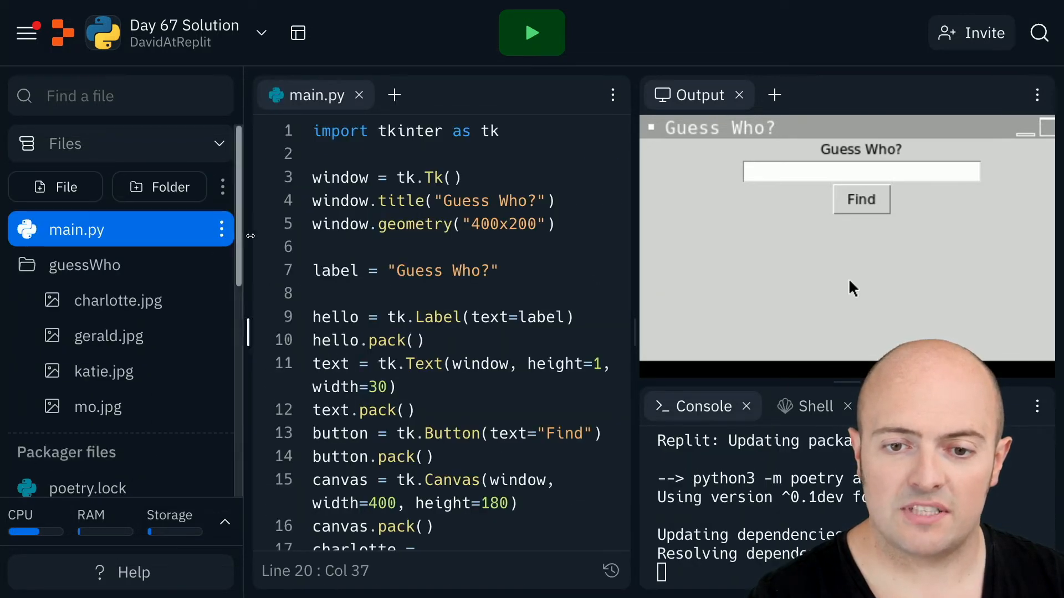
pyautogui.click(26, 33)
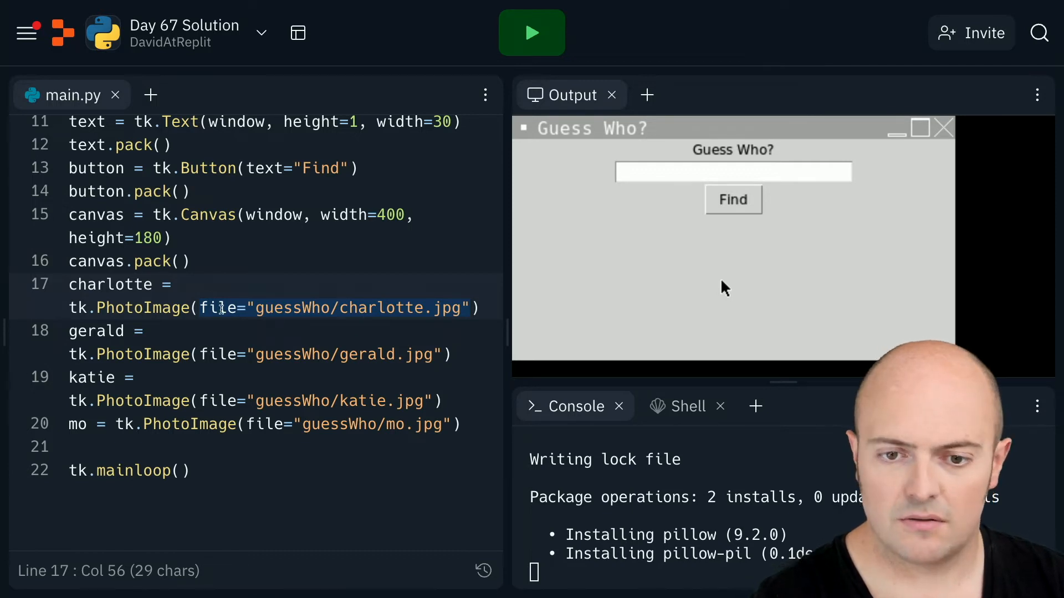
# - Load charlotte, gerald, katie and mo with ImageTk.PhotoImage(Image.open(...)), mo using guessWho/mo.jpg
pyautogui.write('Image.')
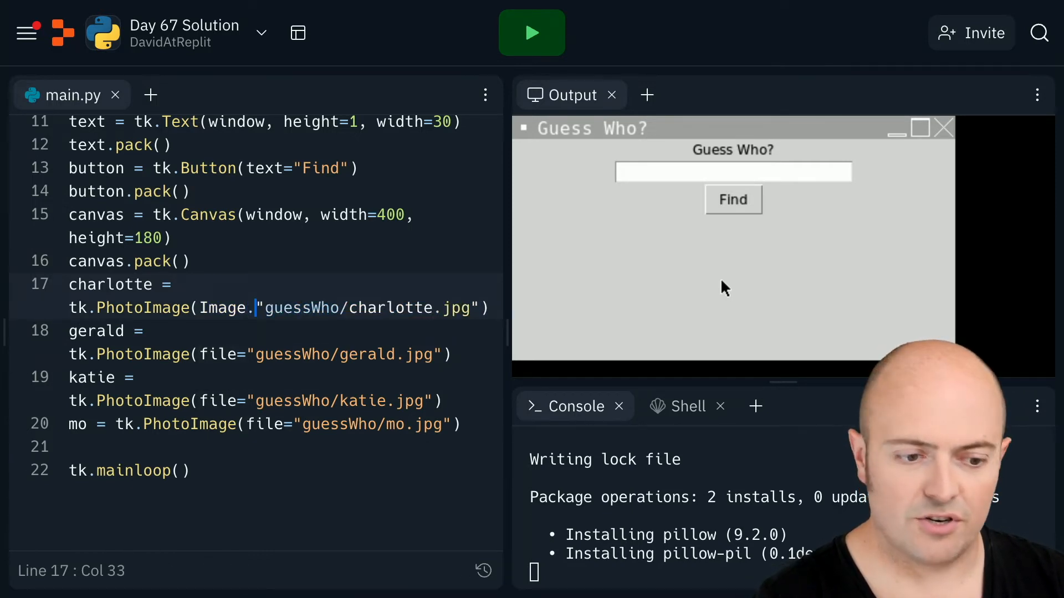
pyautogui.write('iope')
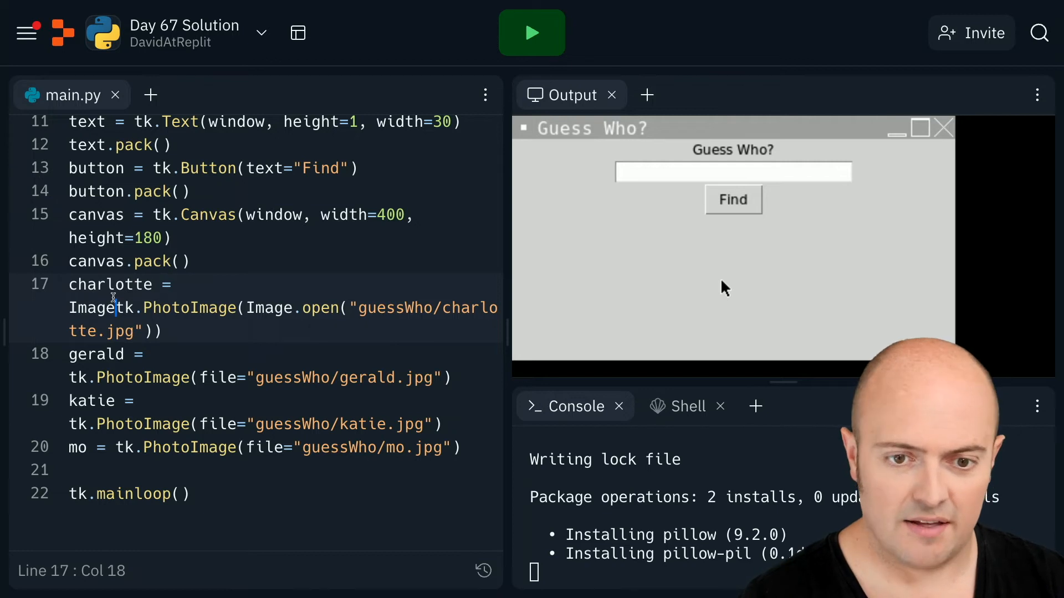
pyautogui.write('k')
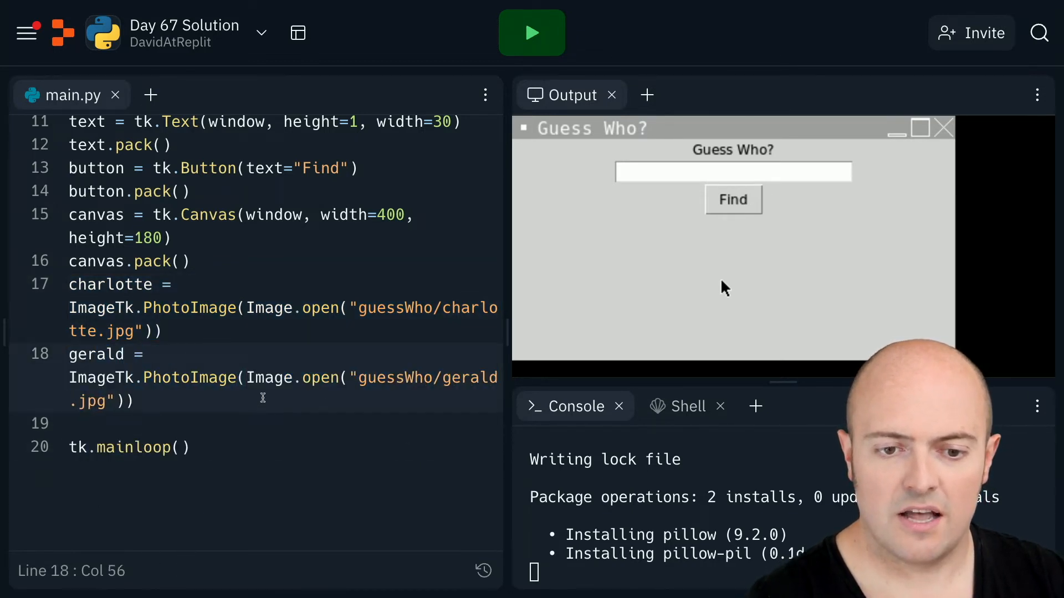
pyautogui.write('katie = ImageTk.PhotoImage(Image.open("guessWho/charlotte.jpg"))')
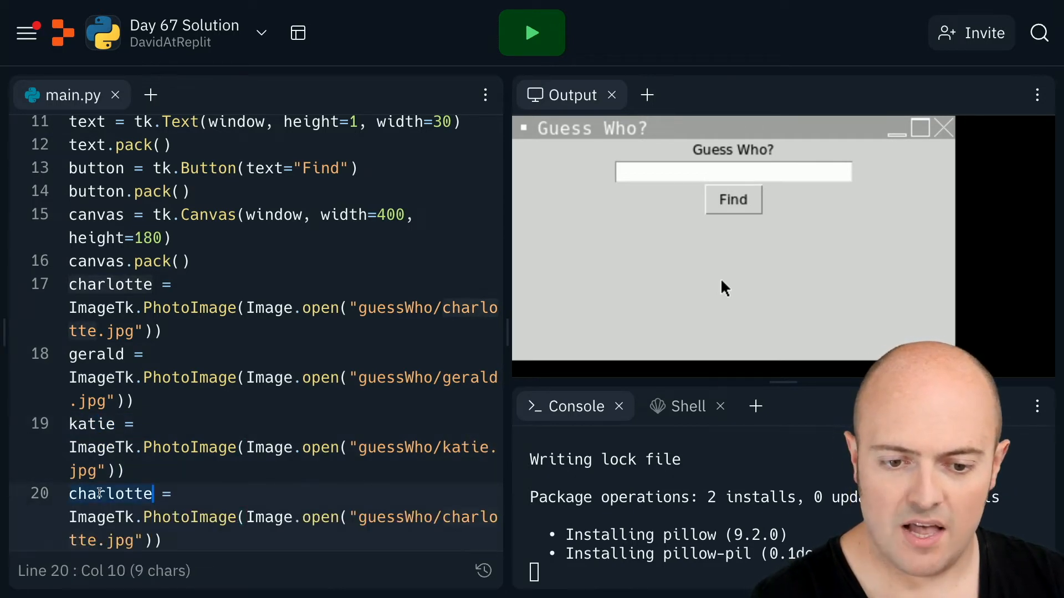
pyautogui.write('mo')
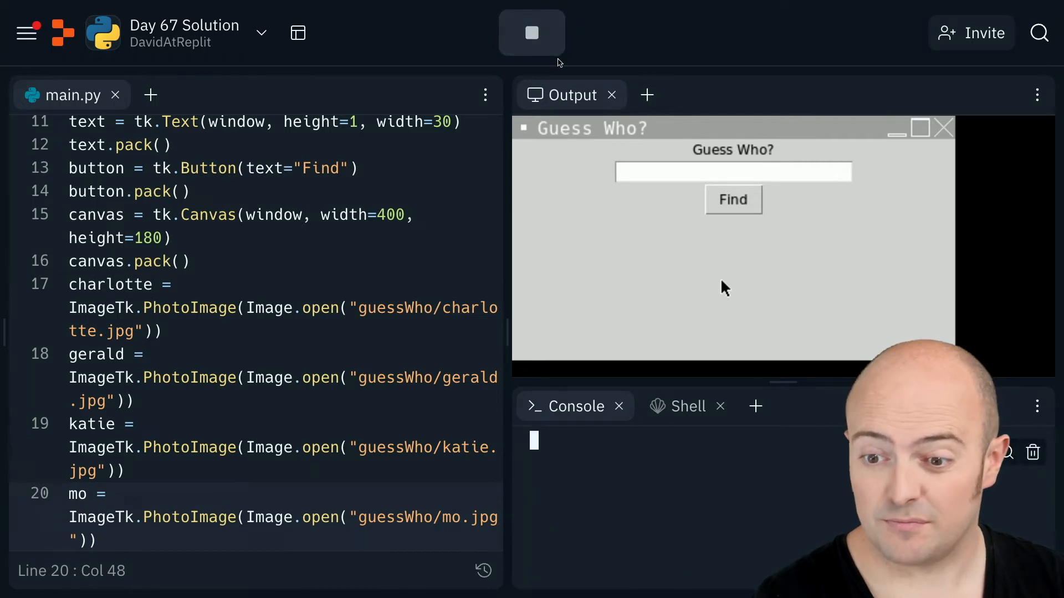
# - Add 'from PIL import Image, ImageTk' on line 2 and rerun the app
pyautogui.click(532, 32)
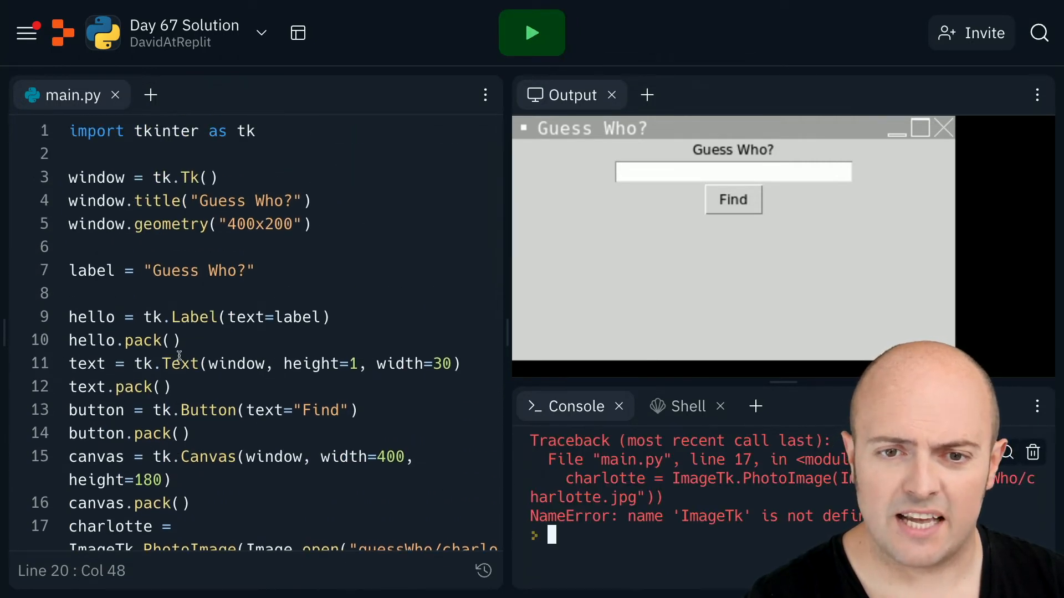
pyautogui.click(116, 154)
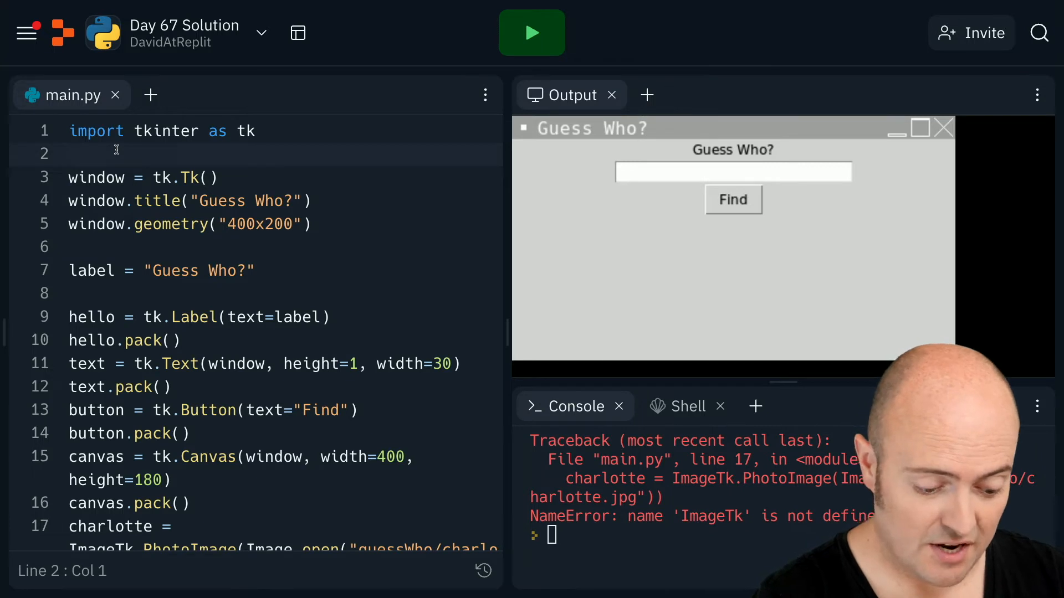
pyautogui.write('from PIL i')
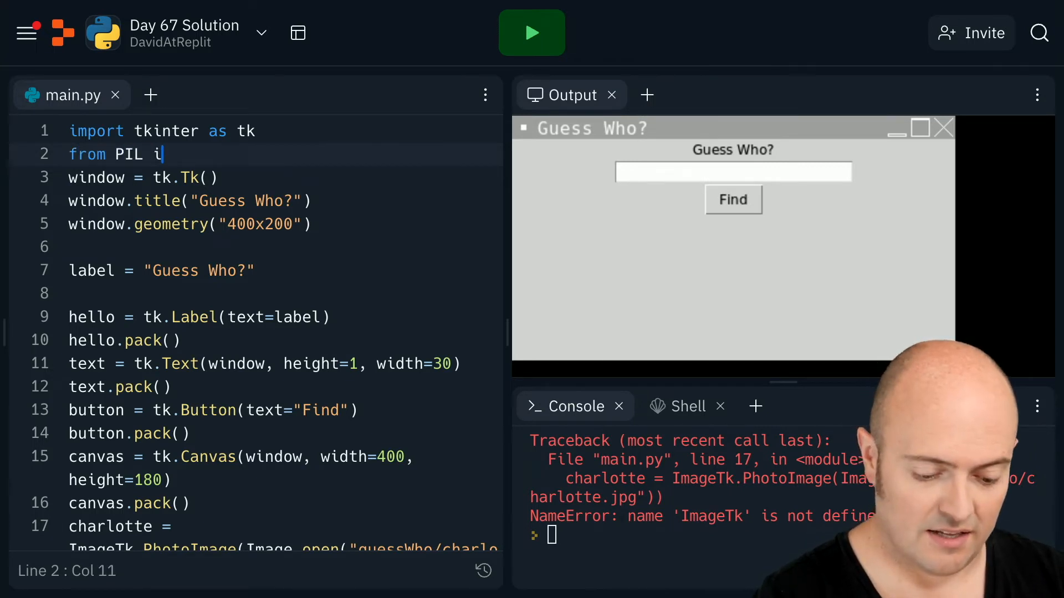
pyautogui.write('mport Image,')
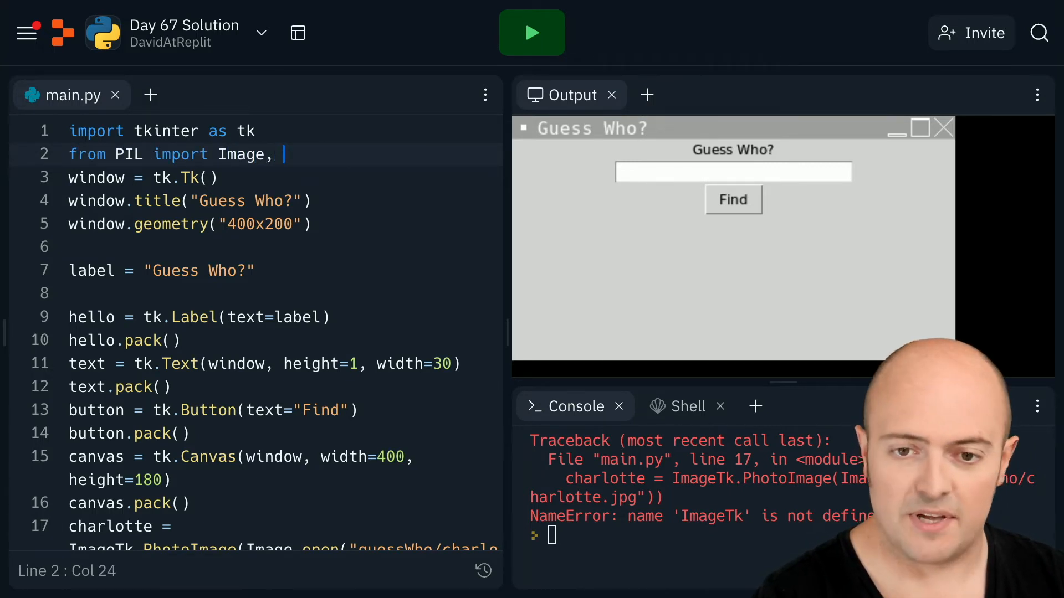
pyautogui.write('ImageTk')
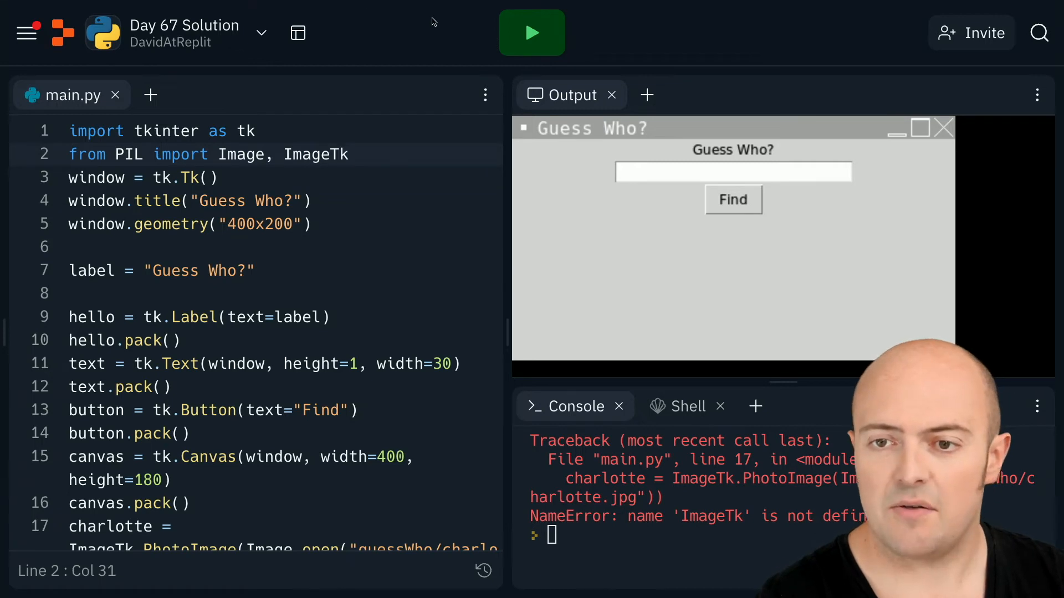
pyautogui.click(531, 32)
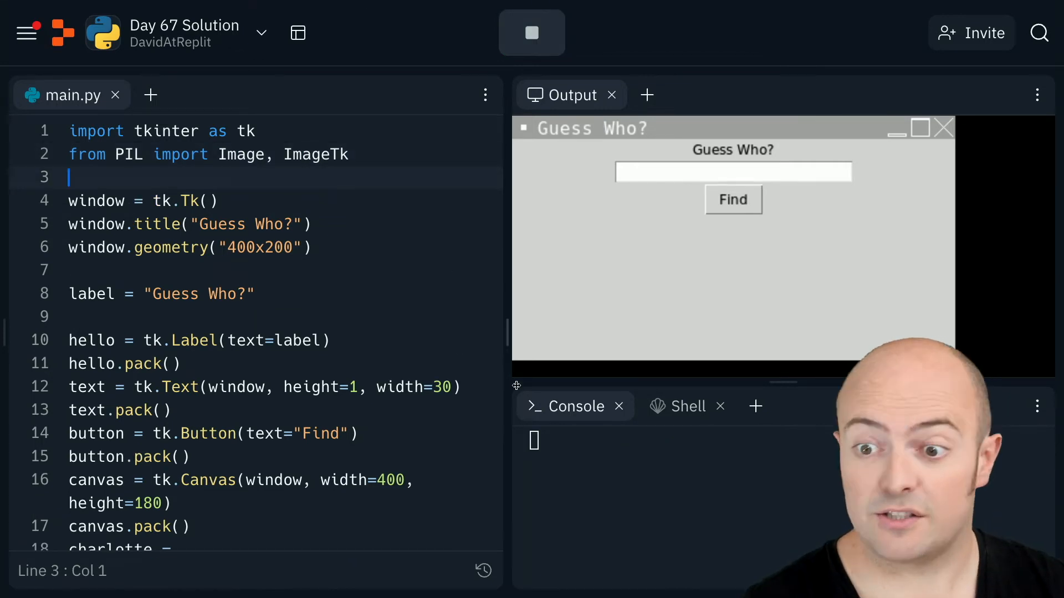
# - Scroll through main.py and insert a blank line after the mo image line
pyautogui.scroll(-3)
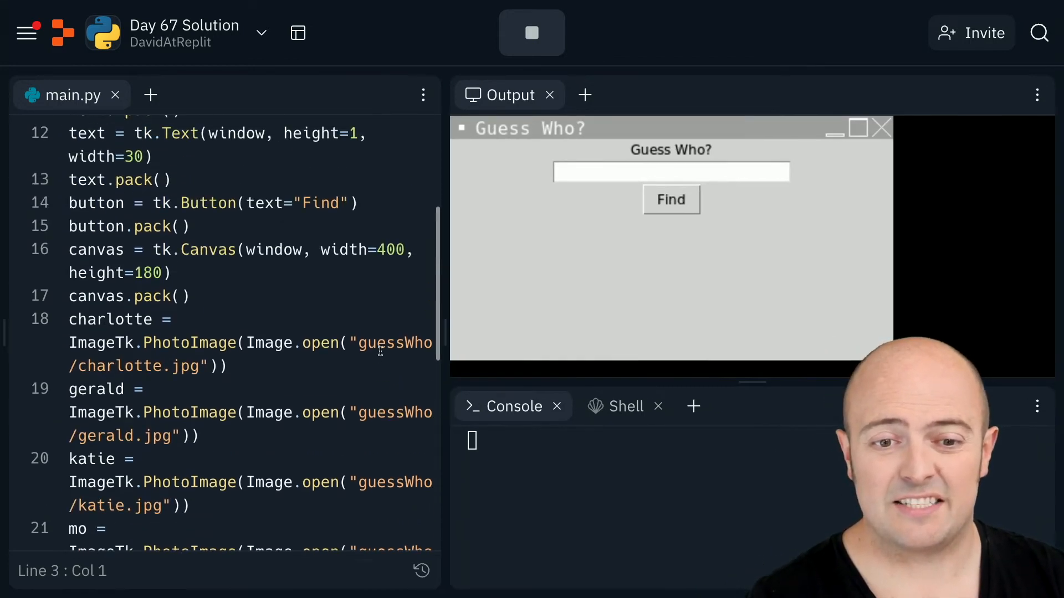
pyautogui.scroll(-3)
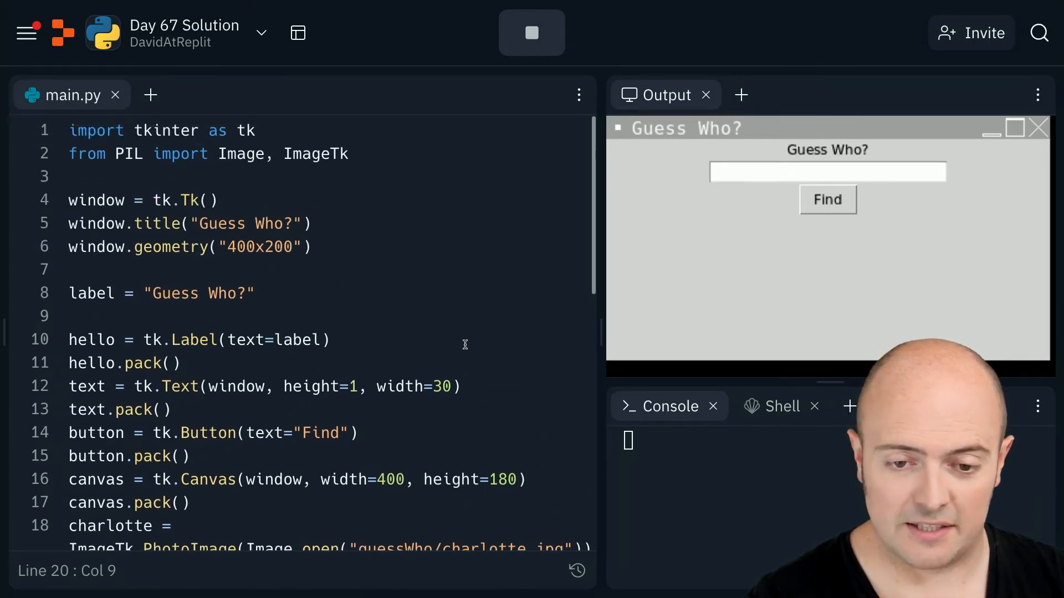
pyautogui.scroll(-3)
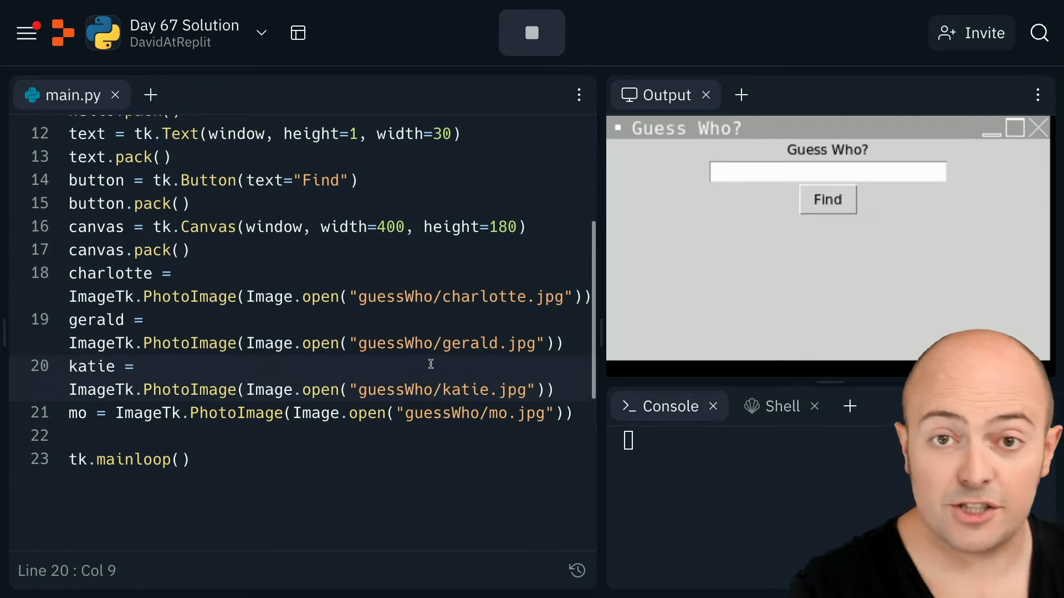
pyautogui.press('Enter')
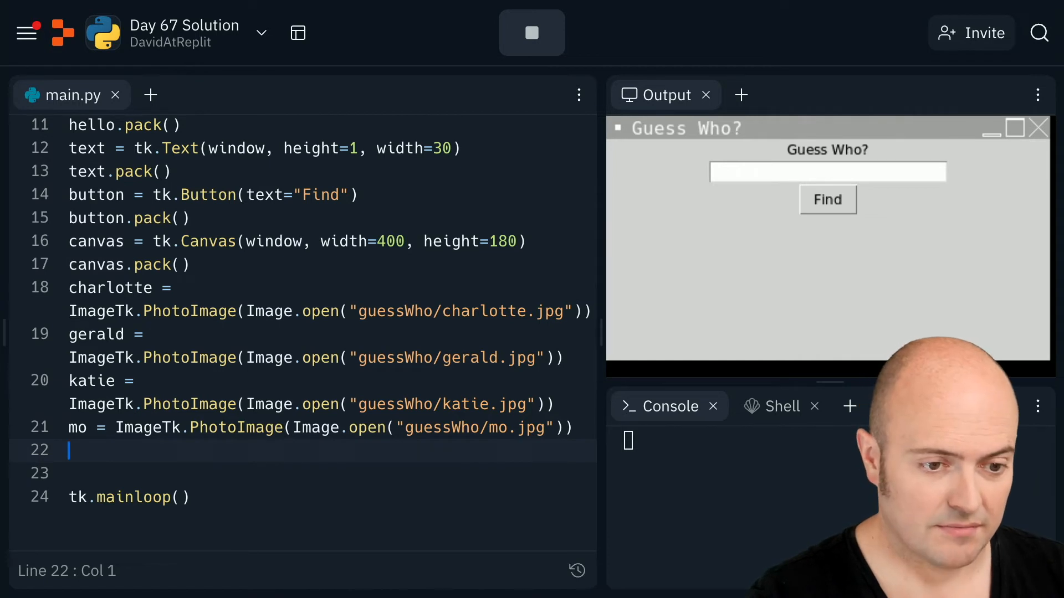
# - Write container = canvas.create_image(150,1,image=mo) on the new line
pyautogui.write('container = canvas.create')
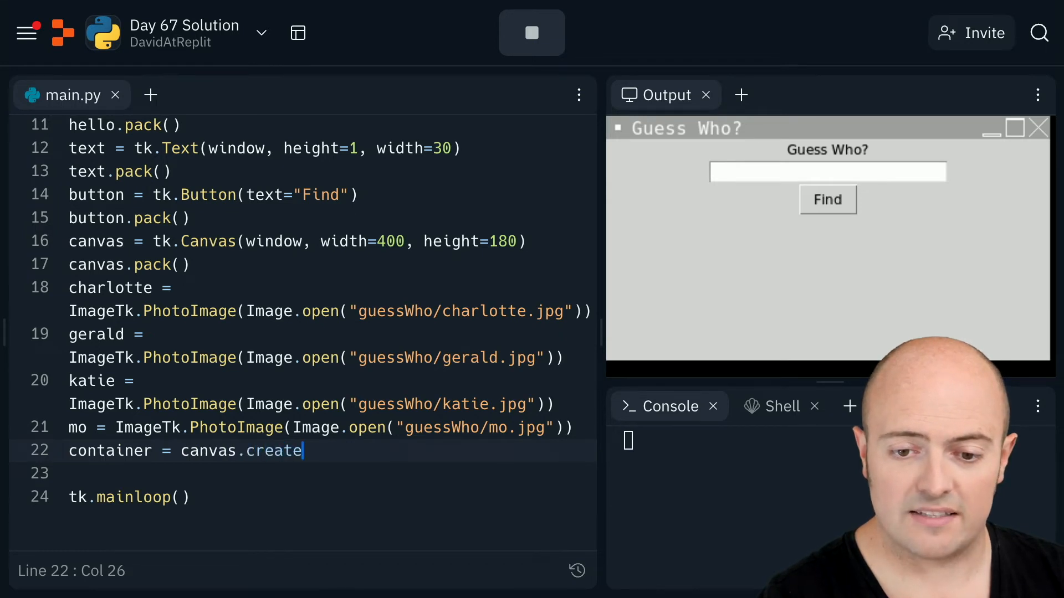
pyautogui.write('_image(150')
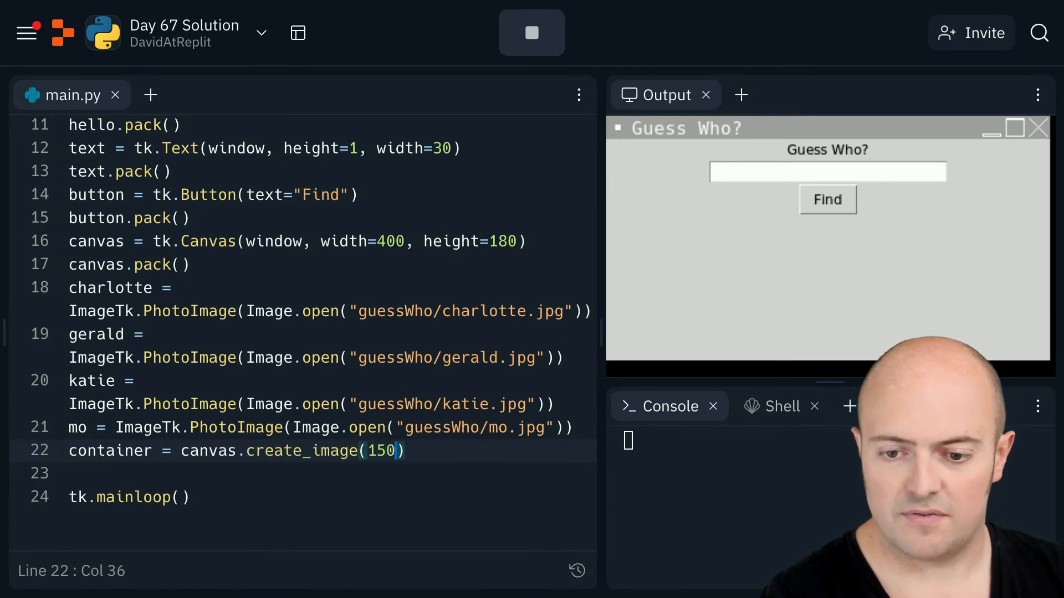
pyautogui.write(',1,')
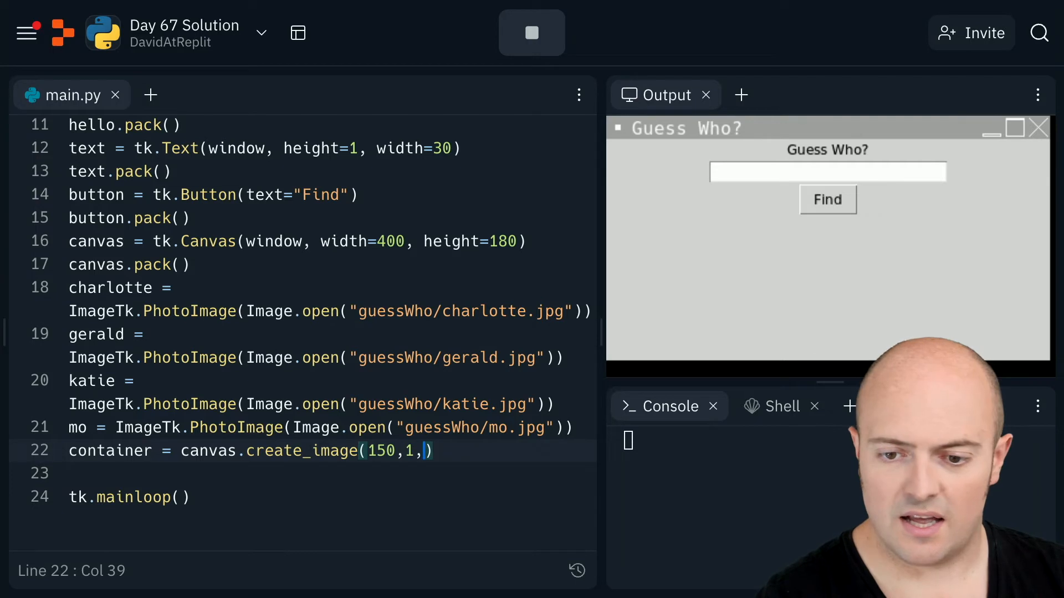
pyautogui.write('image=')
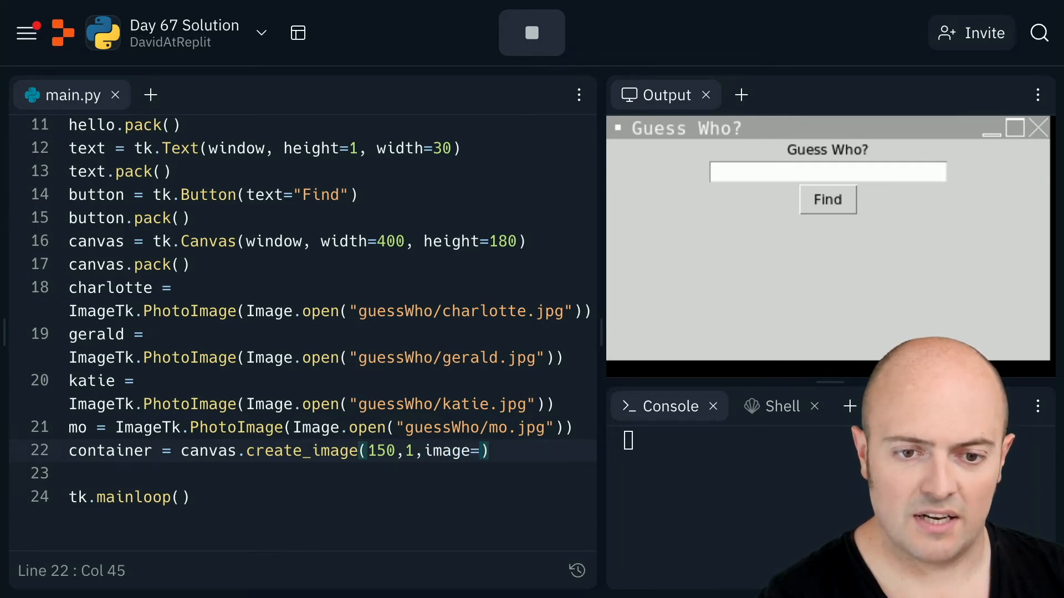
pyautogui.write('mo')
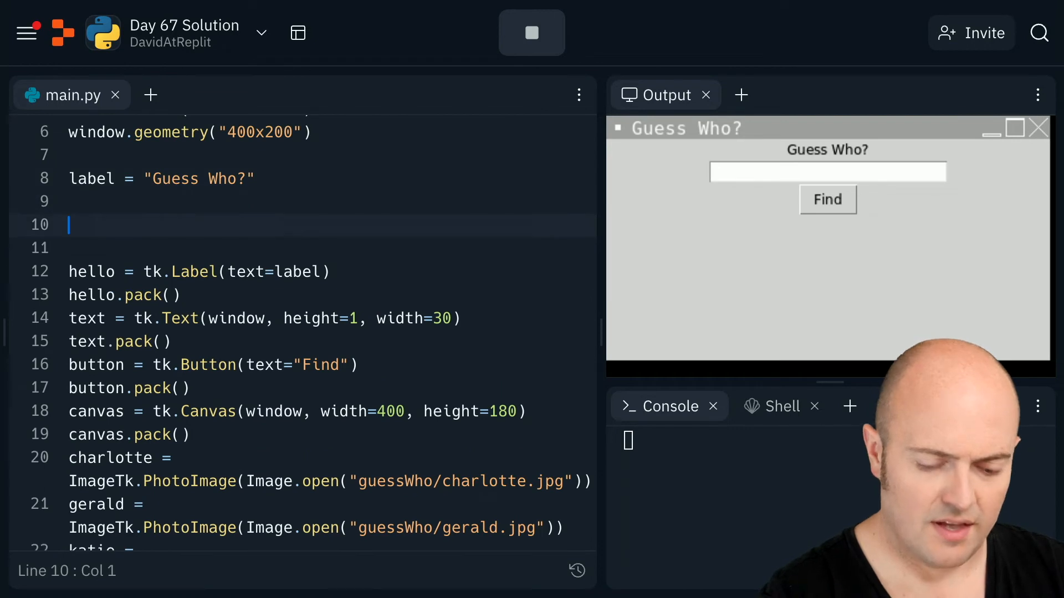
# - Define showImage() with person = text.get("1.0", "end") reading the text box
pyautogui.write('def showImage():')
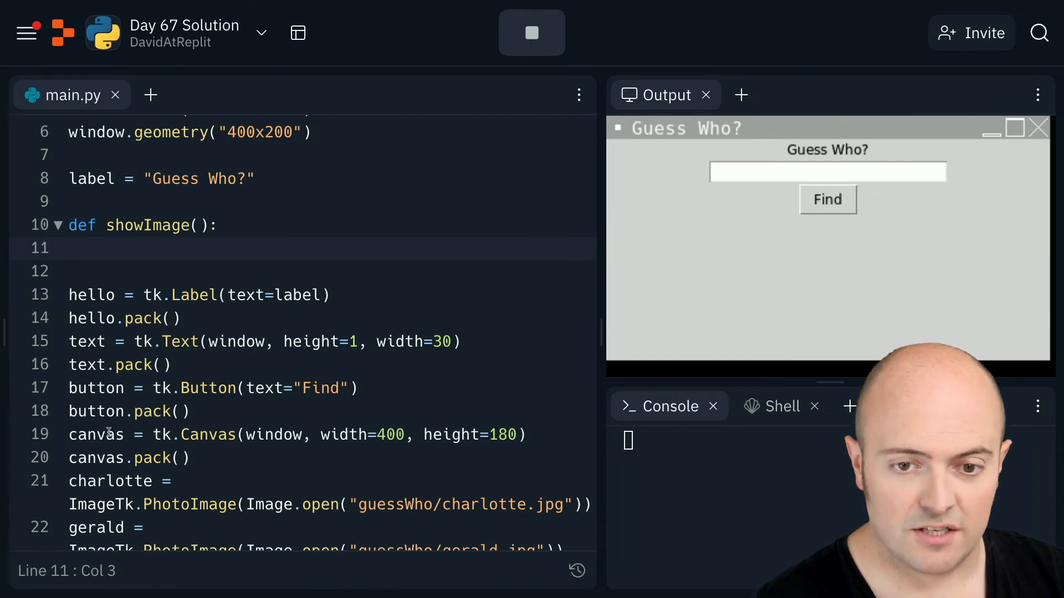
pyautogui.write('person')
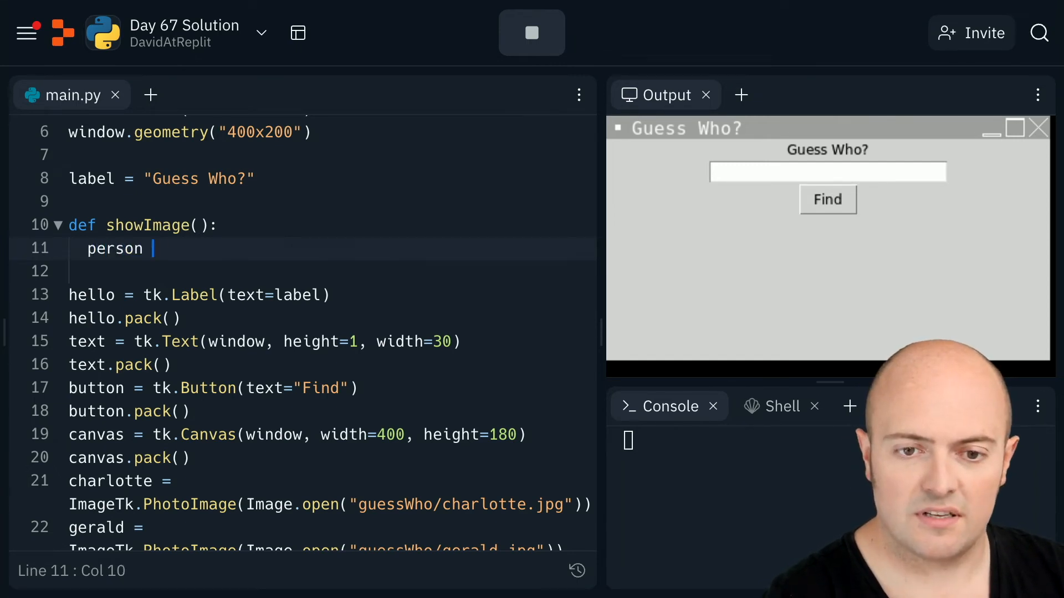
pyautogui.write('=')
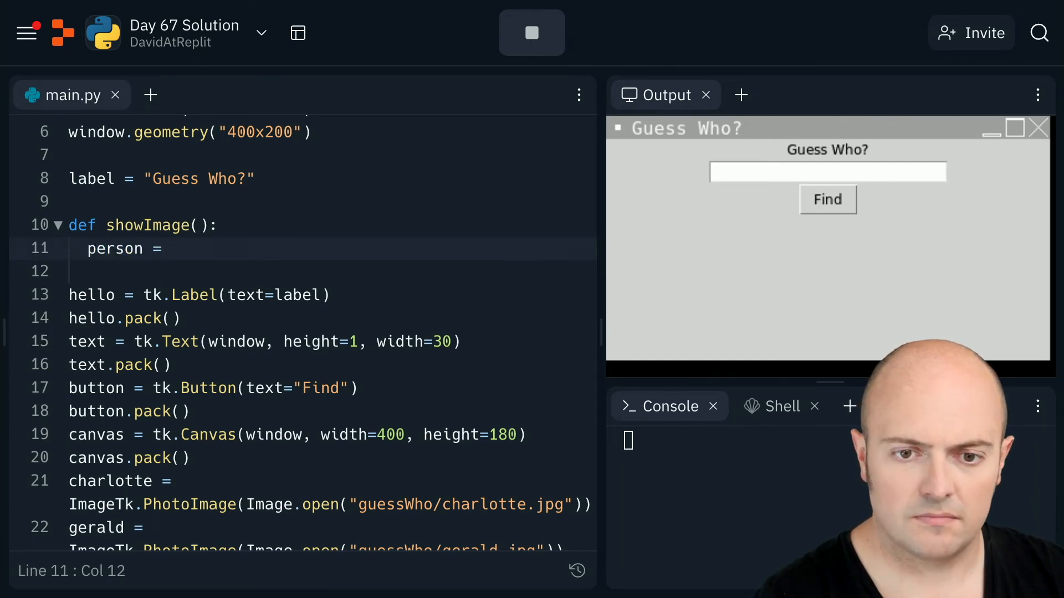
pyautogui.write('text.get()')
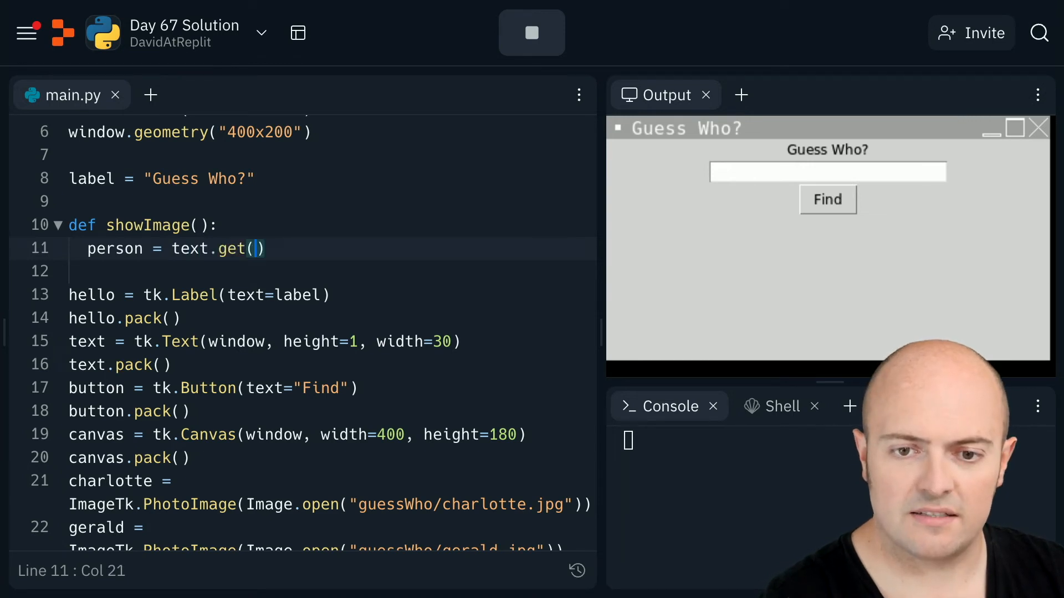
pyautogui.write('"1.0"')
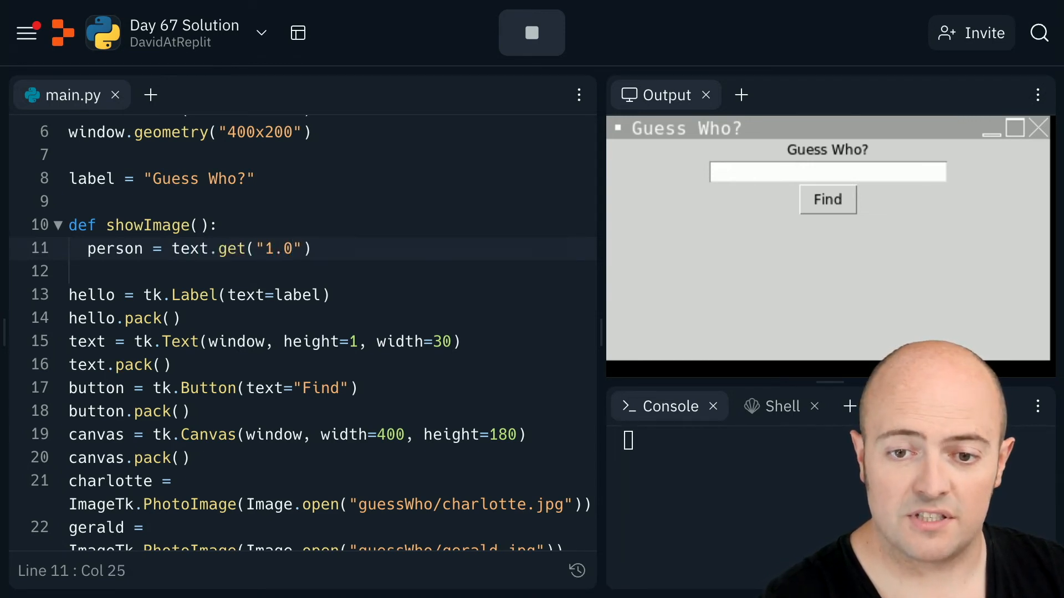
pyautogui.write(', "end"')
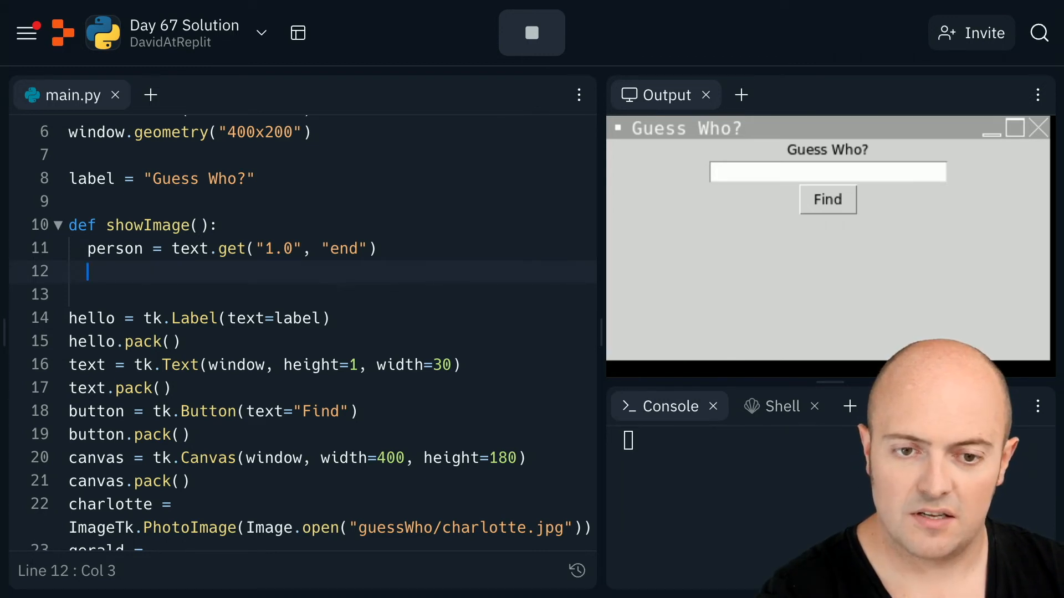
# - Add if person.lower().strip() == "mo": followed by a canvas.itemconfig call
pyautogui.write('if')
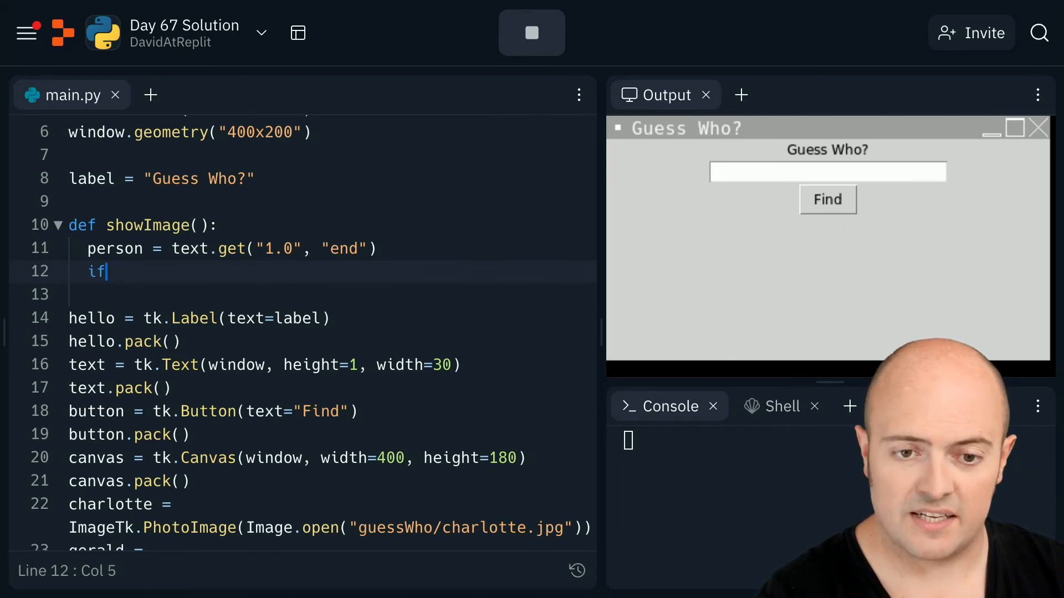
pyautogui.write('person')
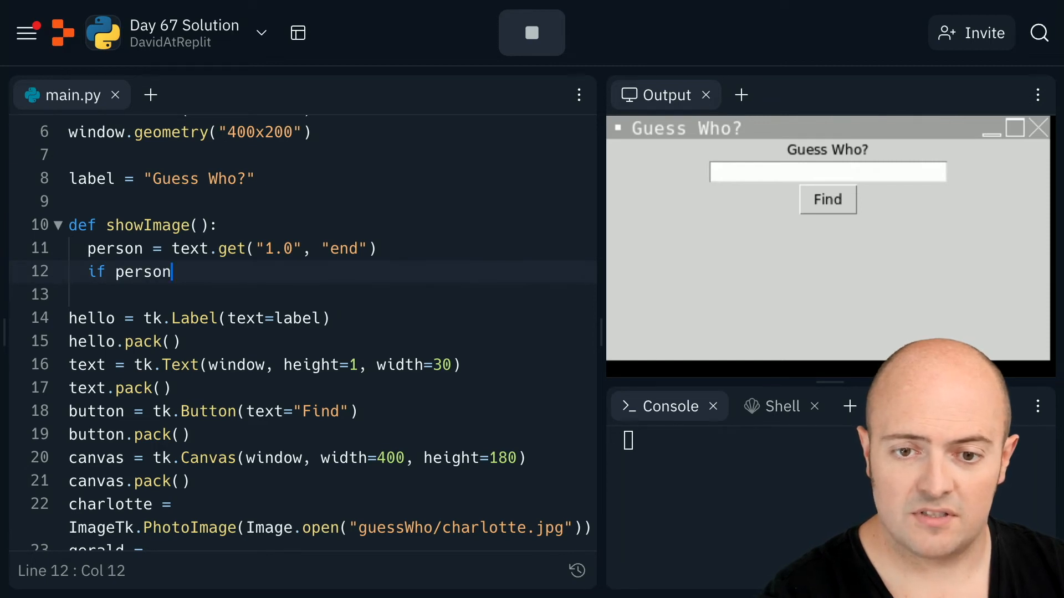
pyautogui.write('.lowe')
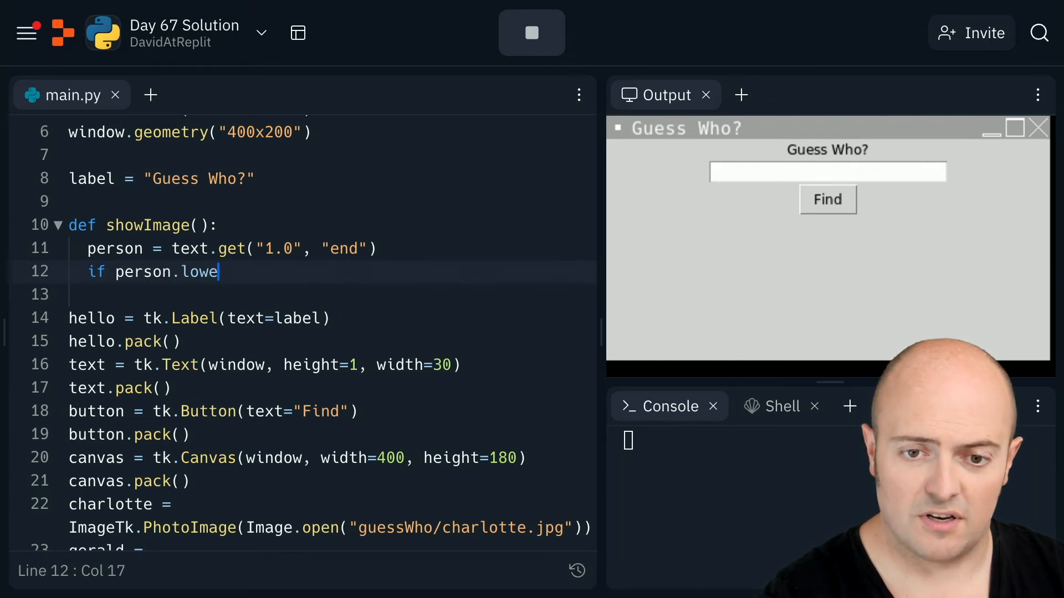
pyautogui.write('r().st')
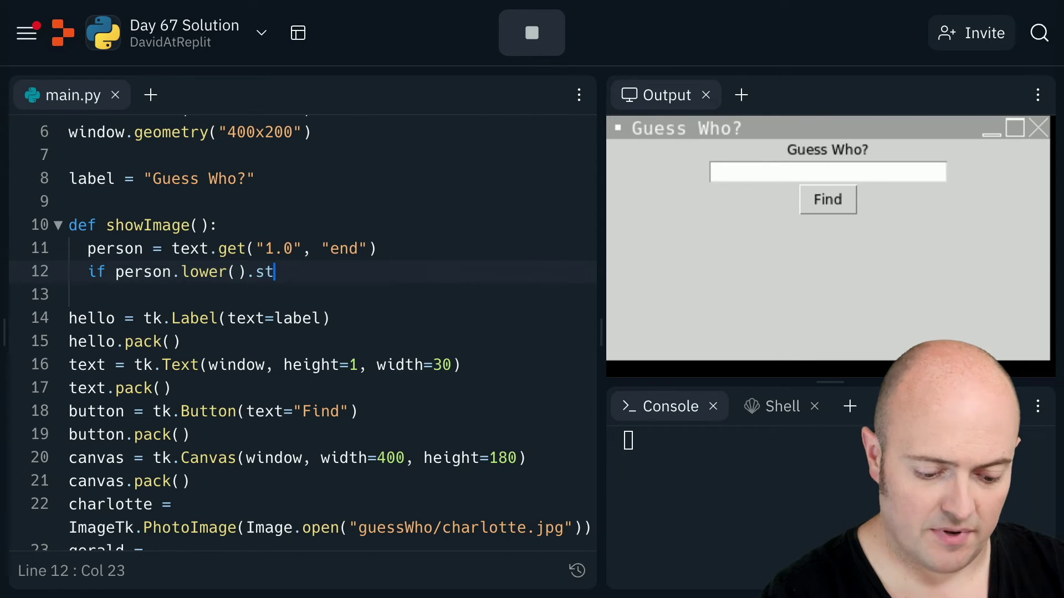
pyautogui.write('rip() ==')
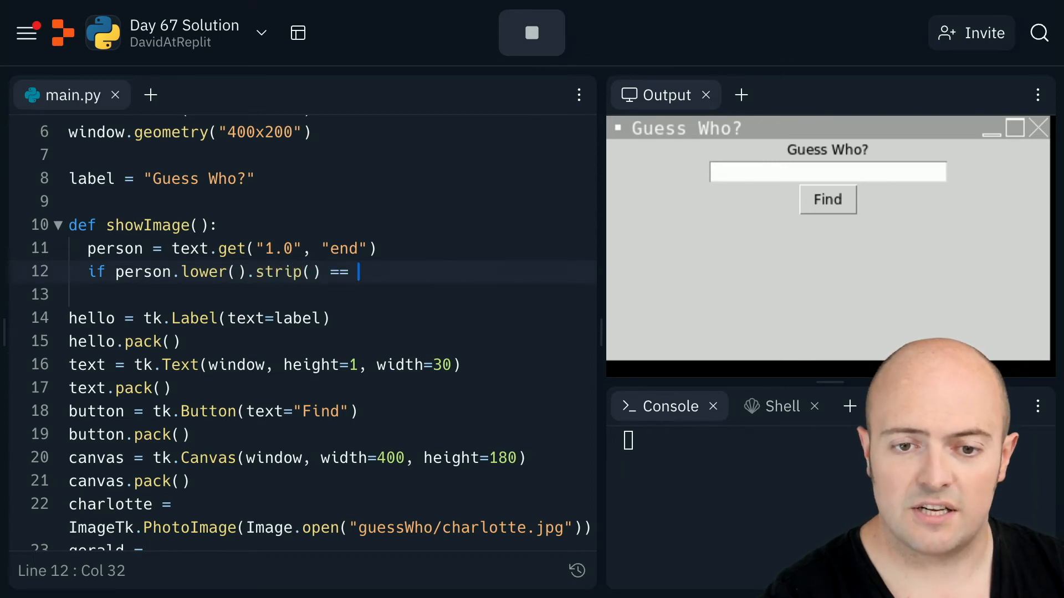
pyautogui.write('"mo":')
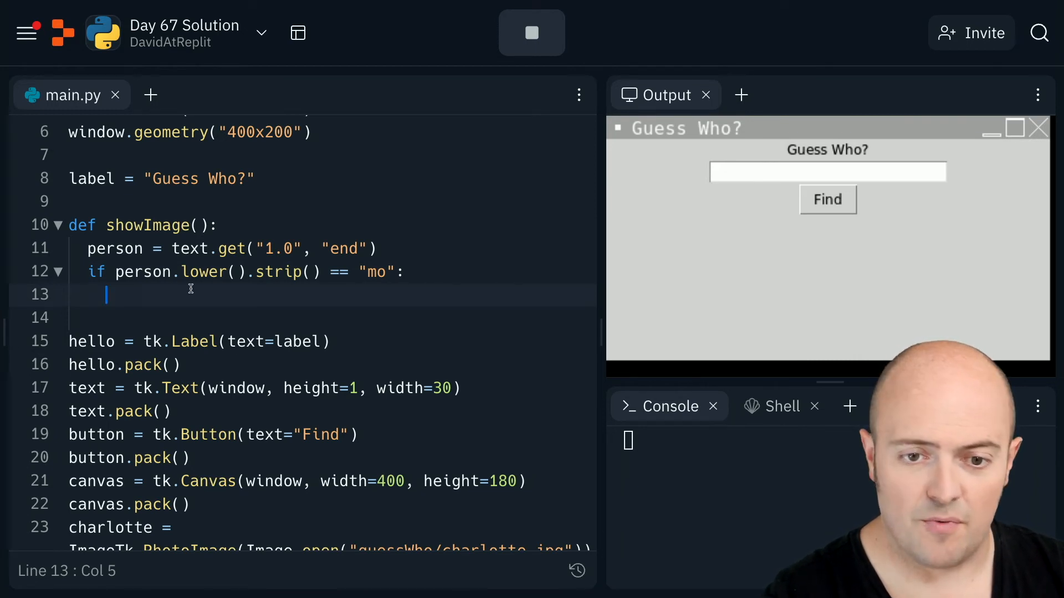
pyautogui.write('canvas.ite')
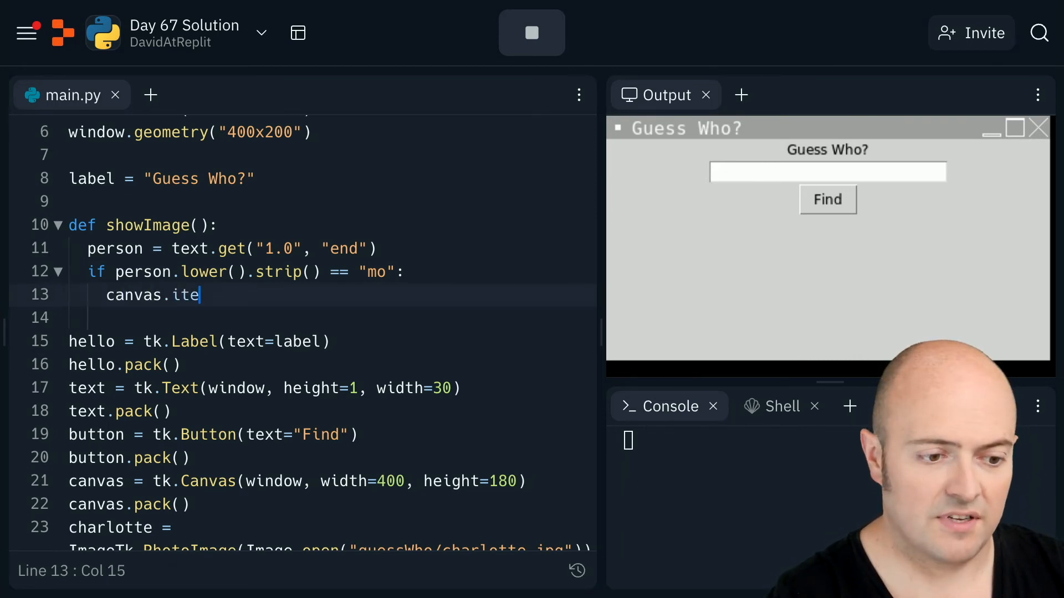
pyautogui.write('mconfig(container, image=mo')
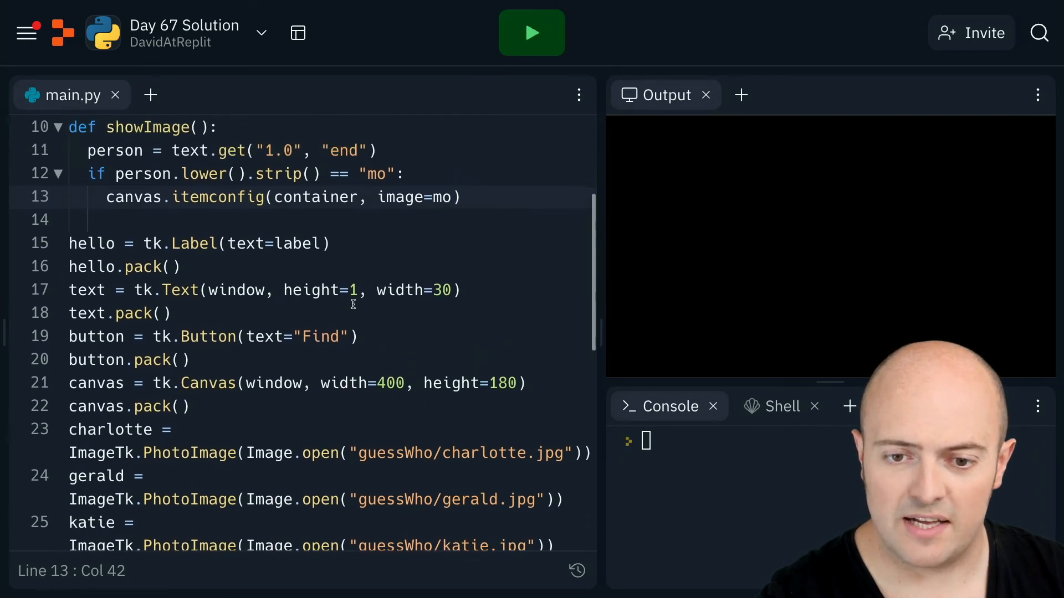
# - Give the Find button command=showImage, then test 'mo' and check the NameError
pyautogui.write(', command=')
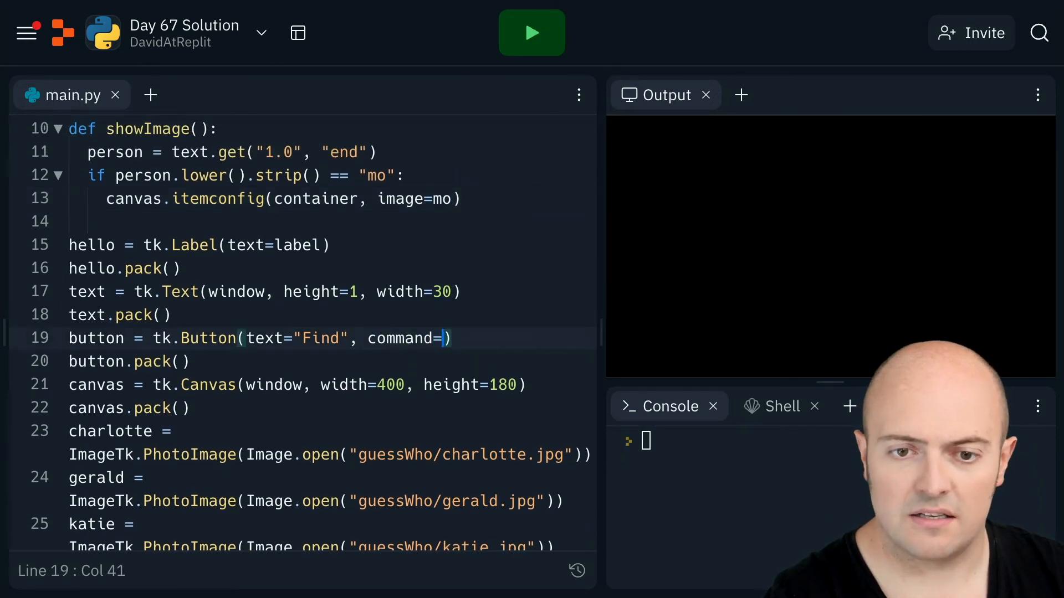
pyautogui.write('showImage')
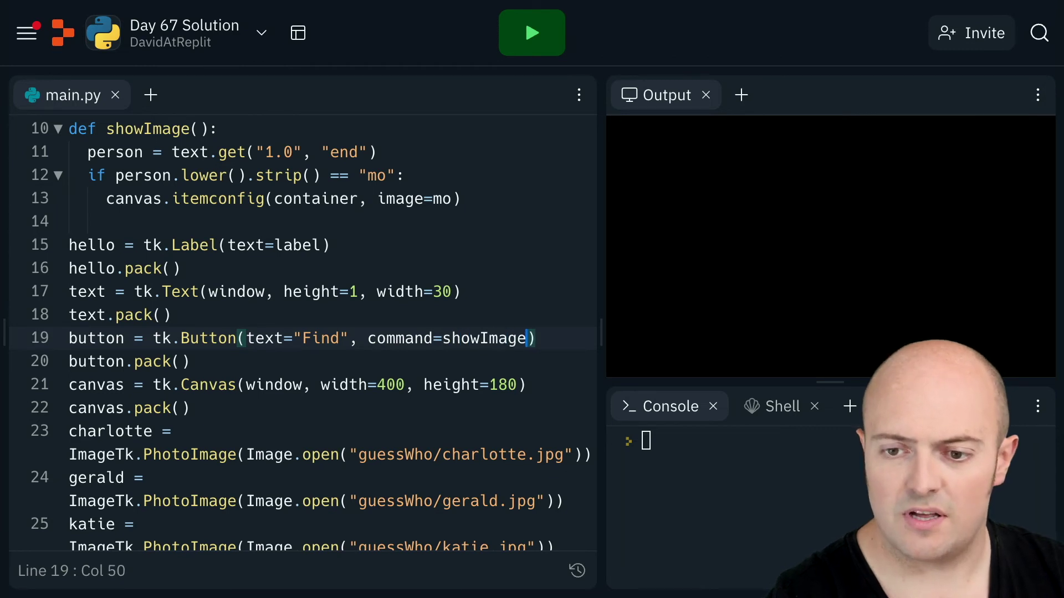
pyautogui.click(531, 32)
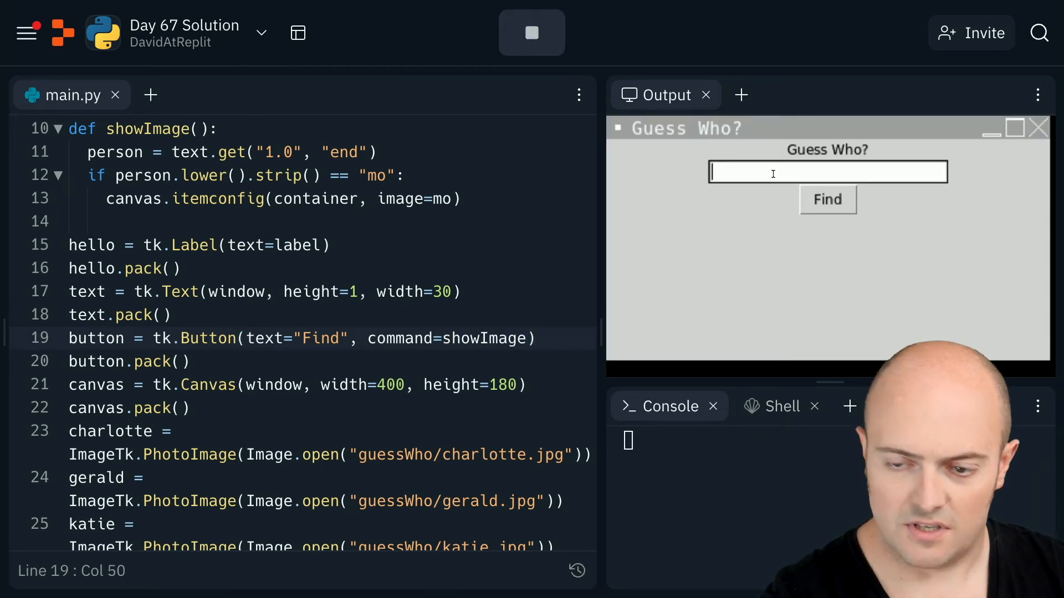
pyautogui.write('mo')
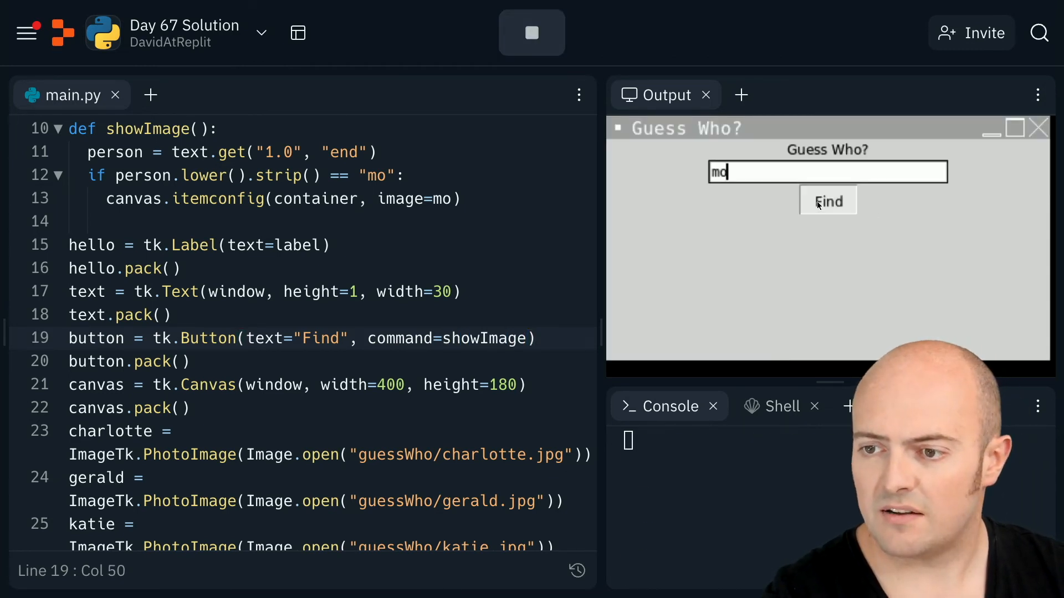
pyautogui.click(828, 201)
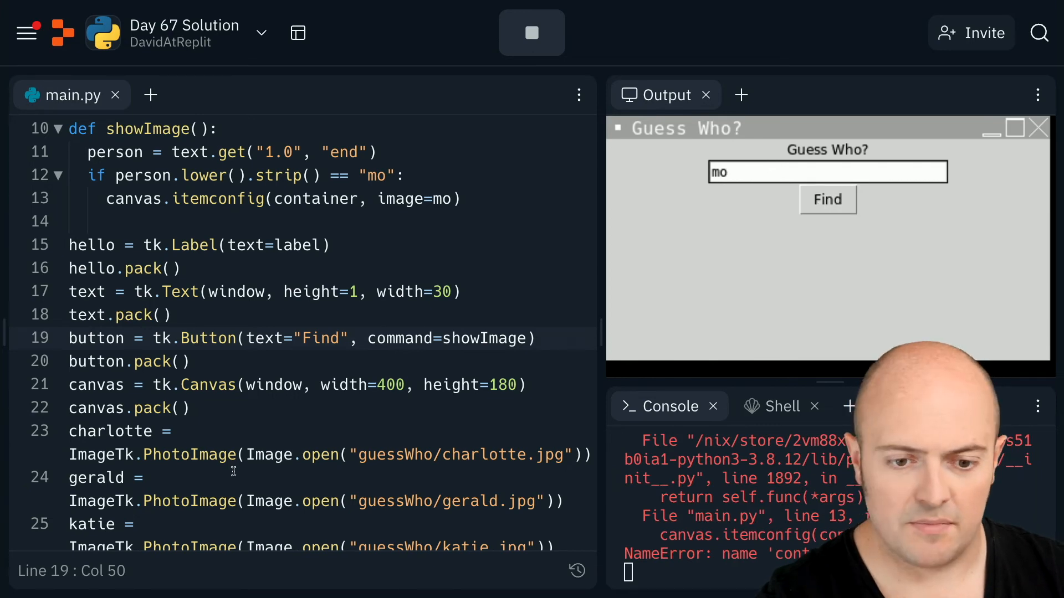
pyautogui.scroll(-3)
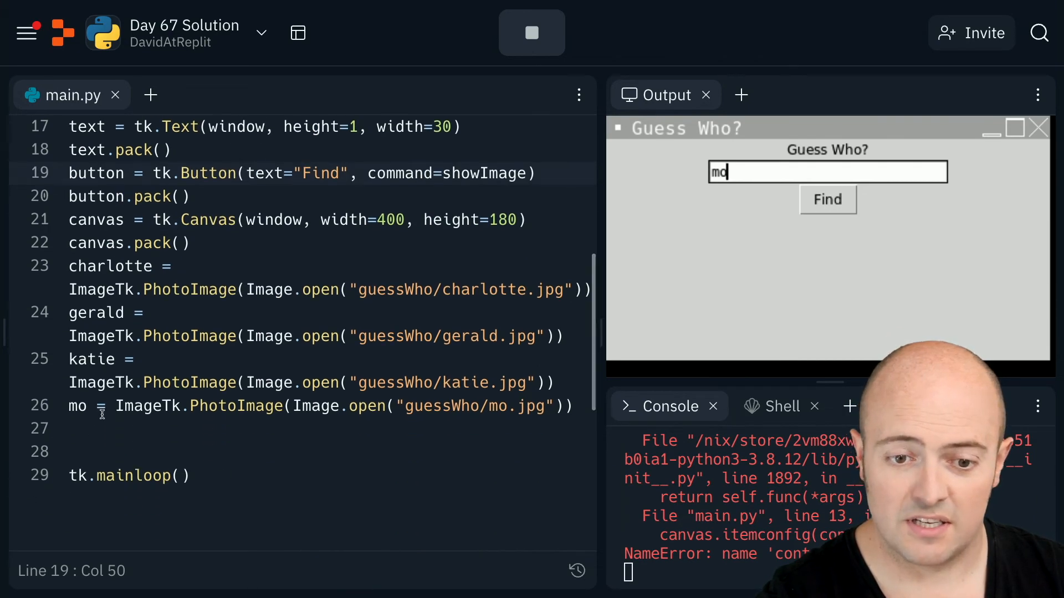
# - Add container = canvas.create_image(150,1,image=mo) and begin the charlotte branch
pyautogui.click(121, 406)
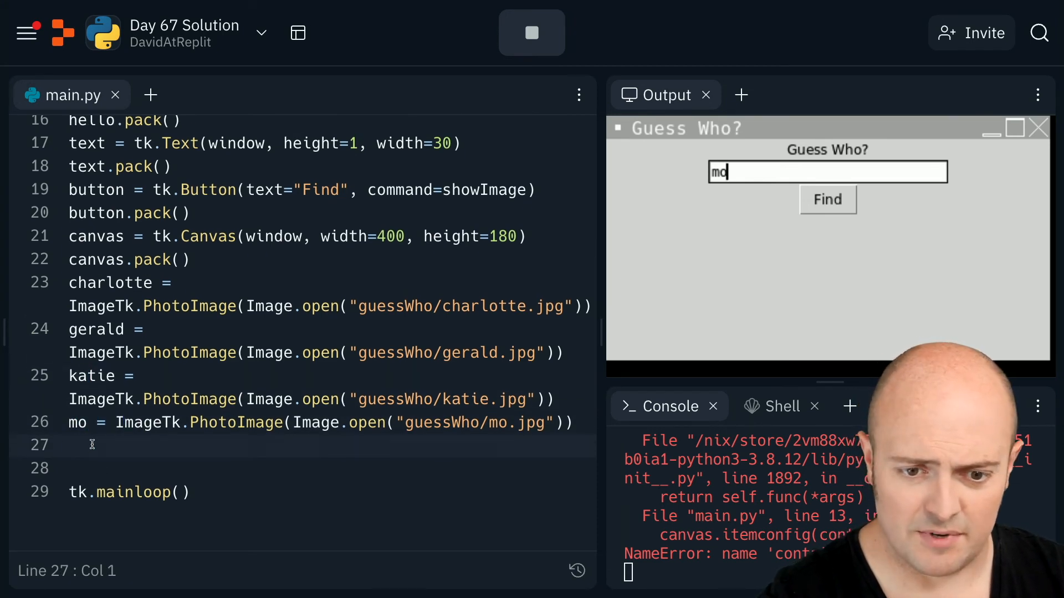
pyautogui.write('container = canvas.create_image(150,1,image=mo)')
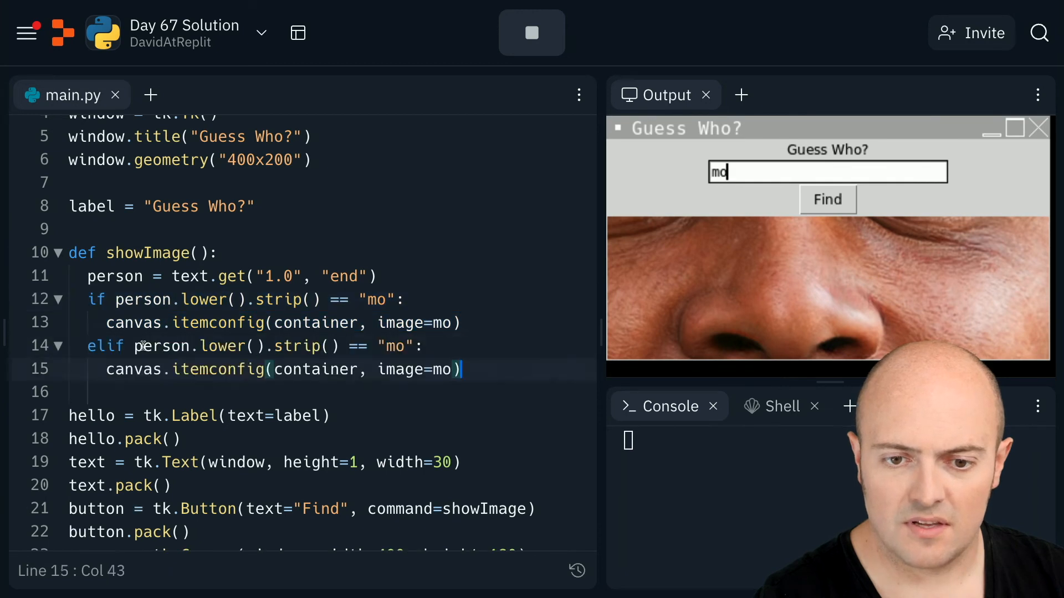
pyautogui.write('charlotte')
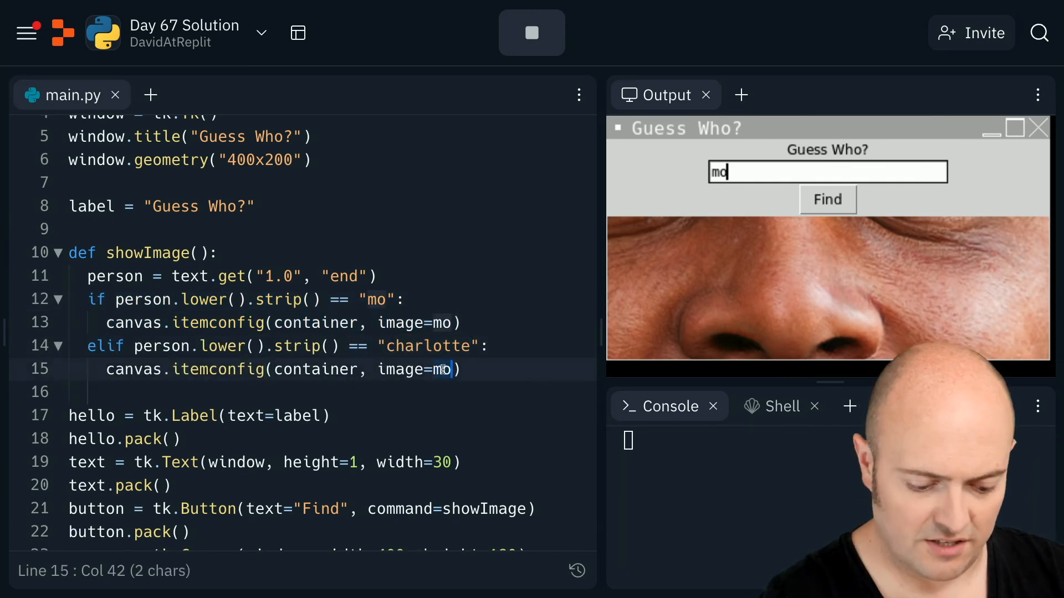
pyautogui.write('charlotte')
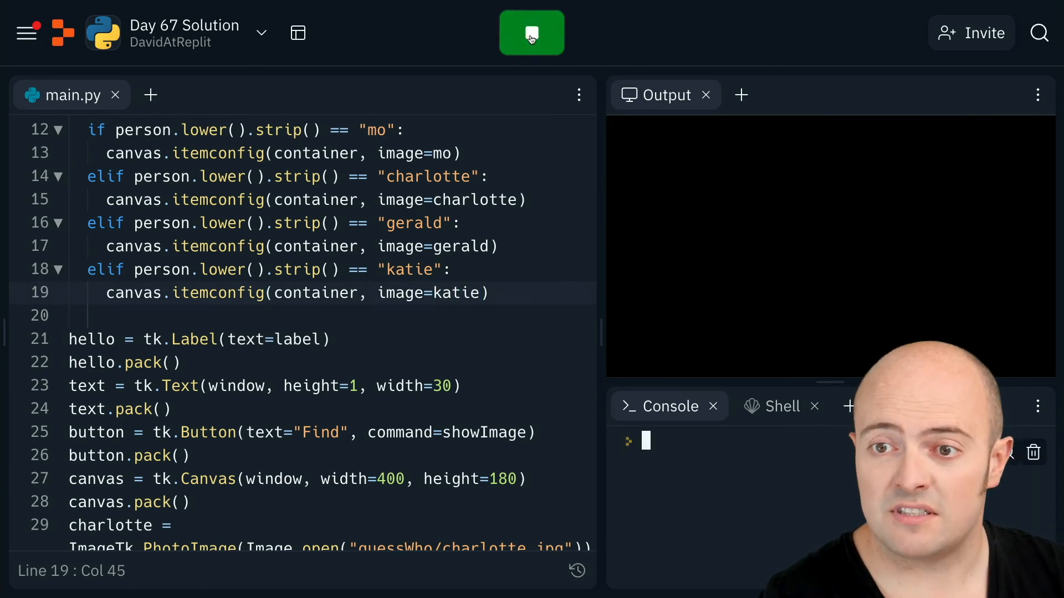
# - Rerun the app and look up gerald, mo and charlotte
pyautogui.click(532, 32)
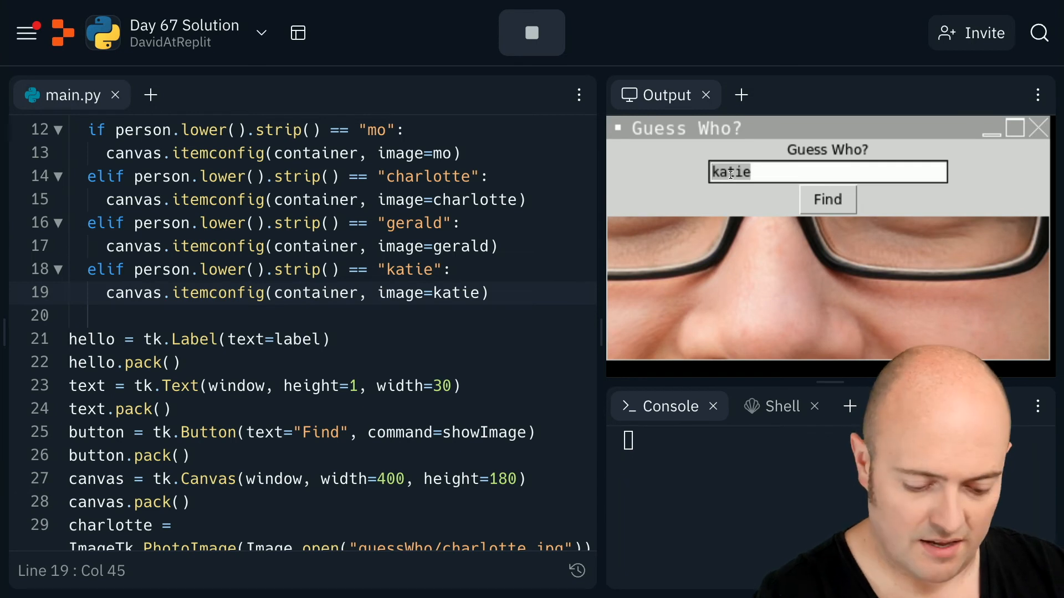
pyautogui.write('gerald')
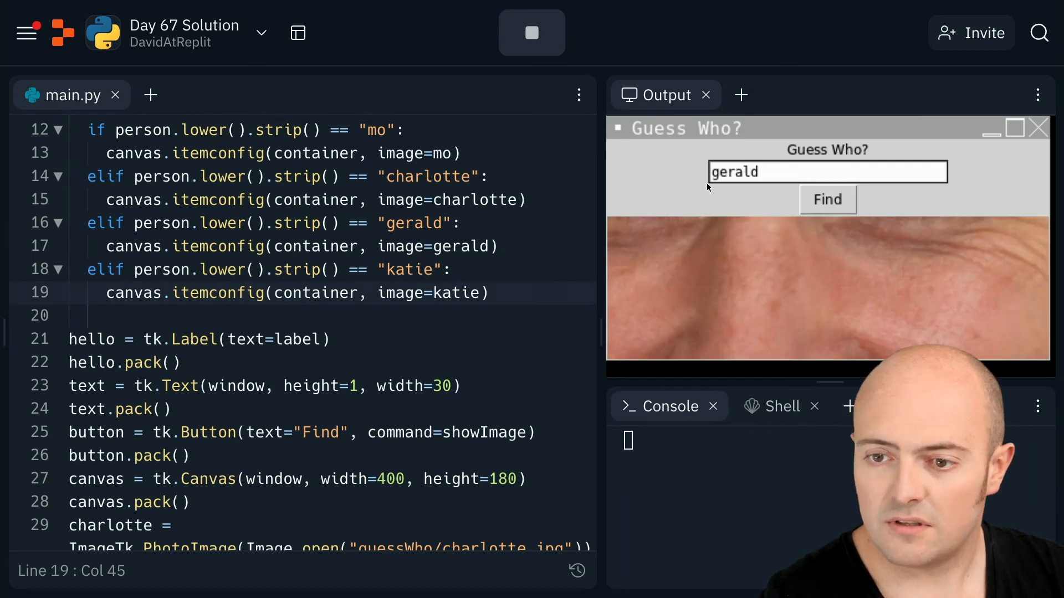
pyautogui.write('mo')
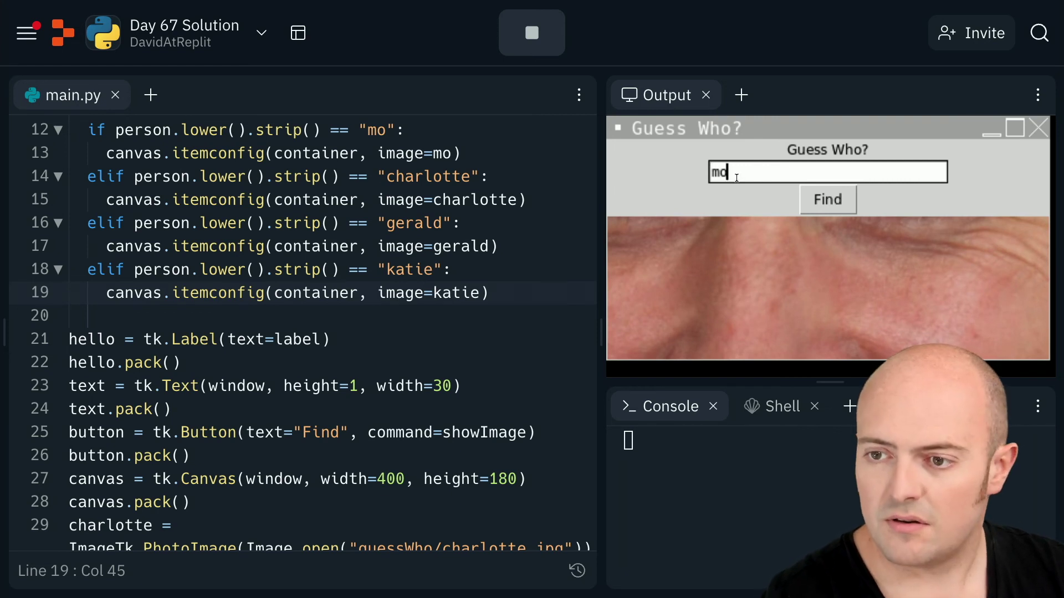
pyautogui.write('charlott')
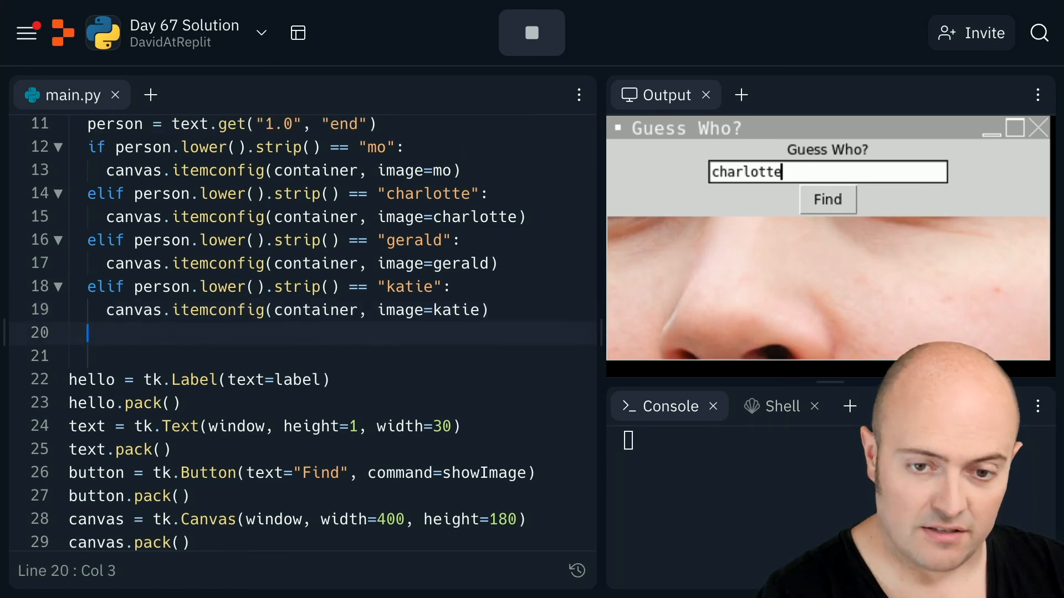
# - Add else: hello["text"] = "Unable to find this user", then test another name
pyautogui.write('e')
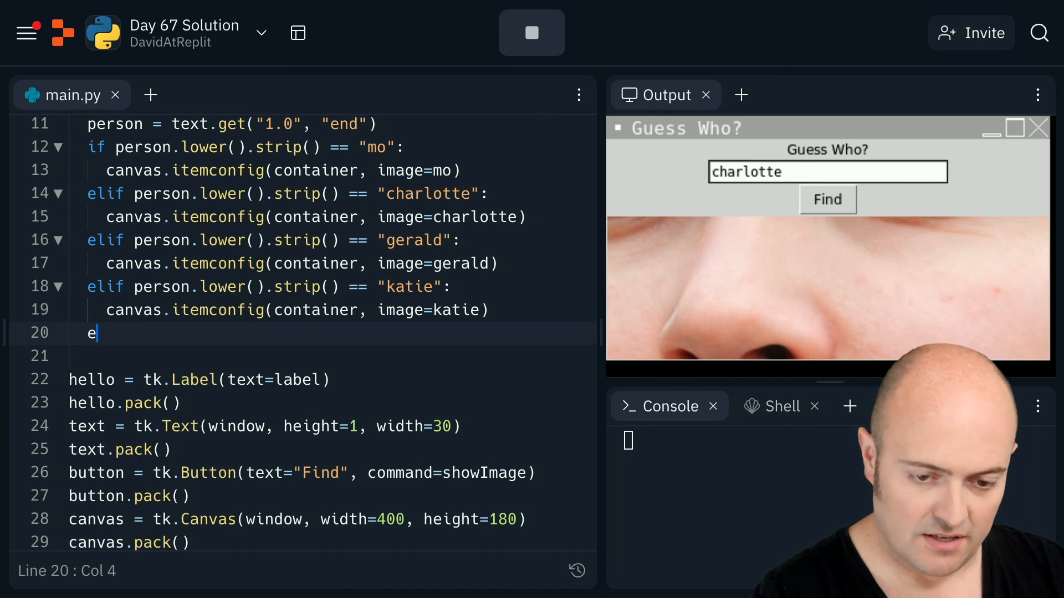
pyautogui.write('lse:')
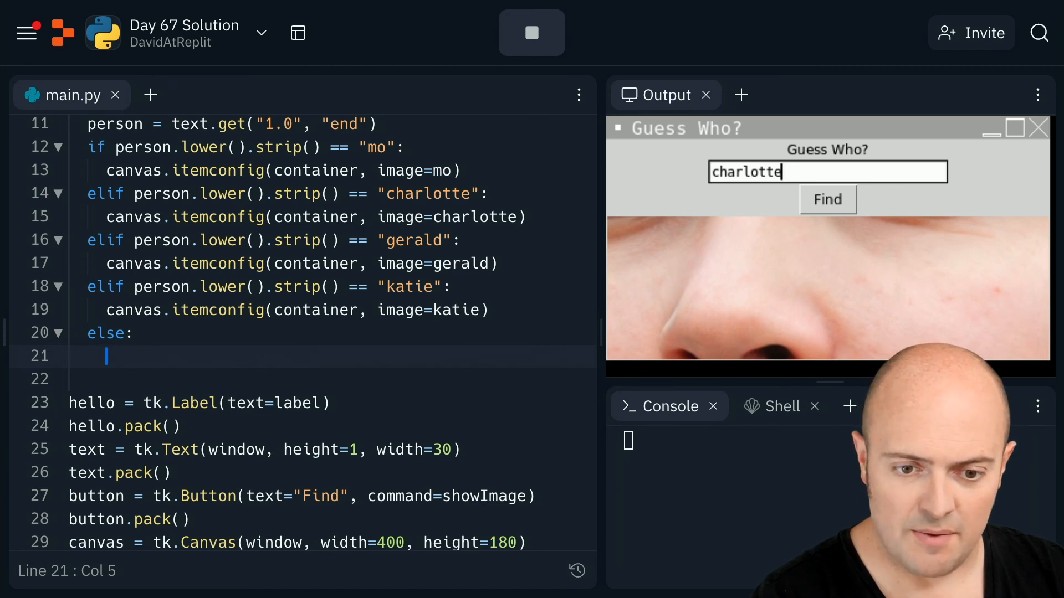
pyautogui.write('hello["text"] = "U')
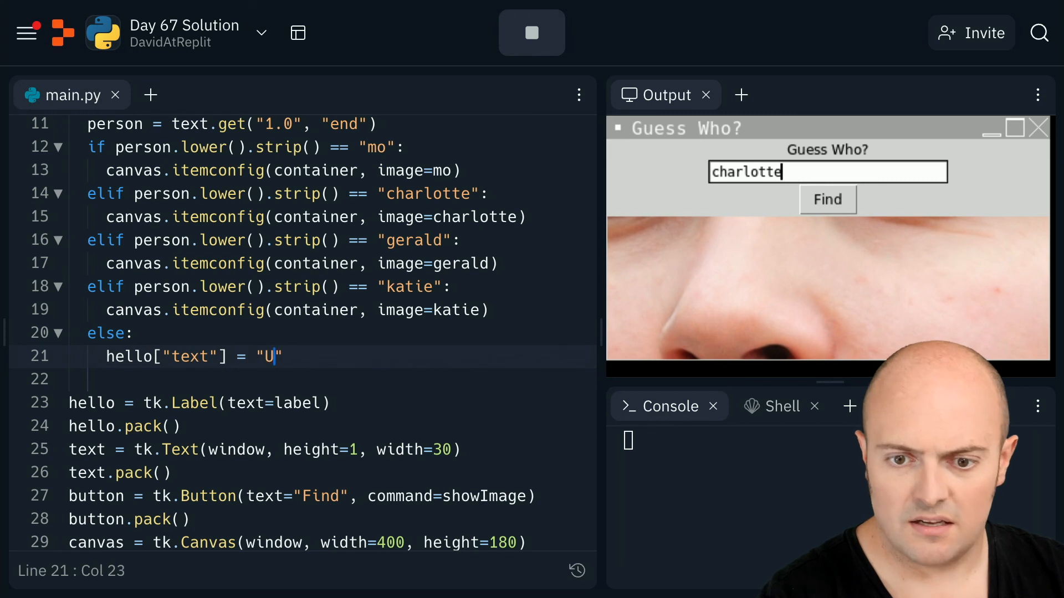
pyautogui.write('nable to find this user')
pyautogui.click(828, 172)
pyautogui.write('david')
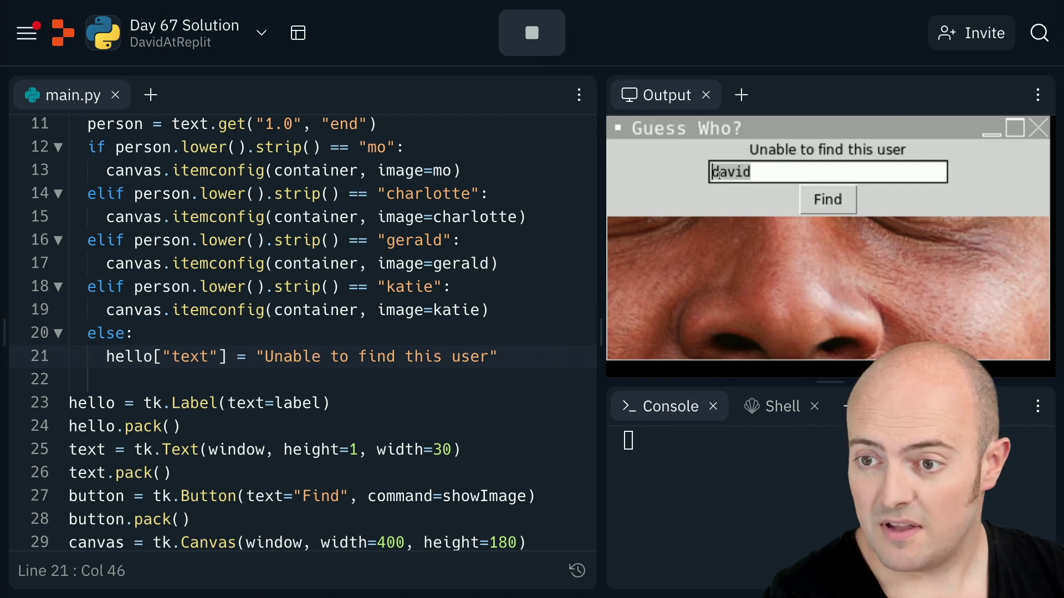
pyautogui.write('katie')
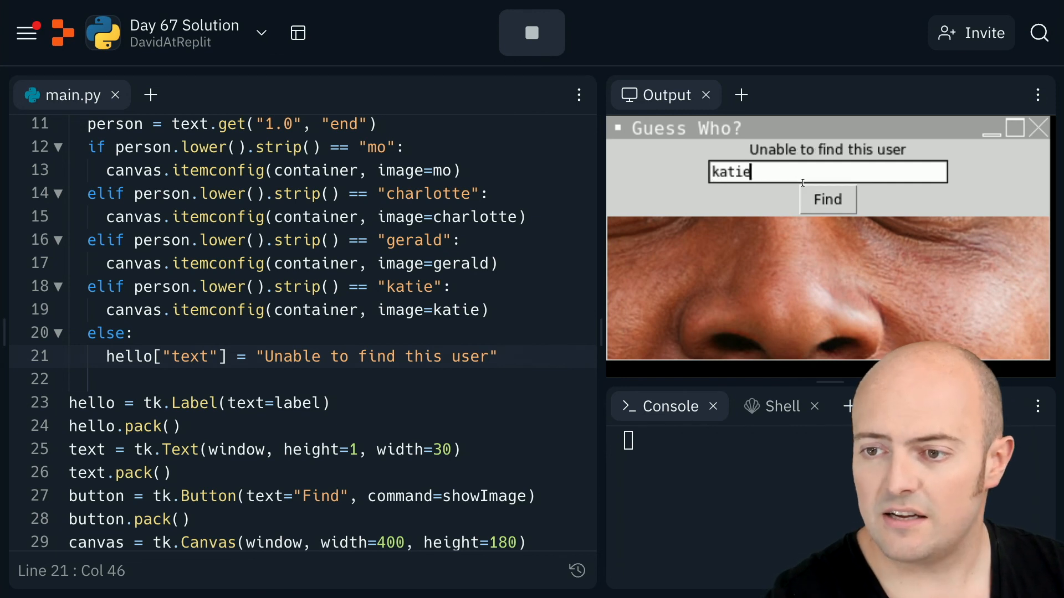